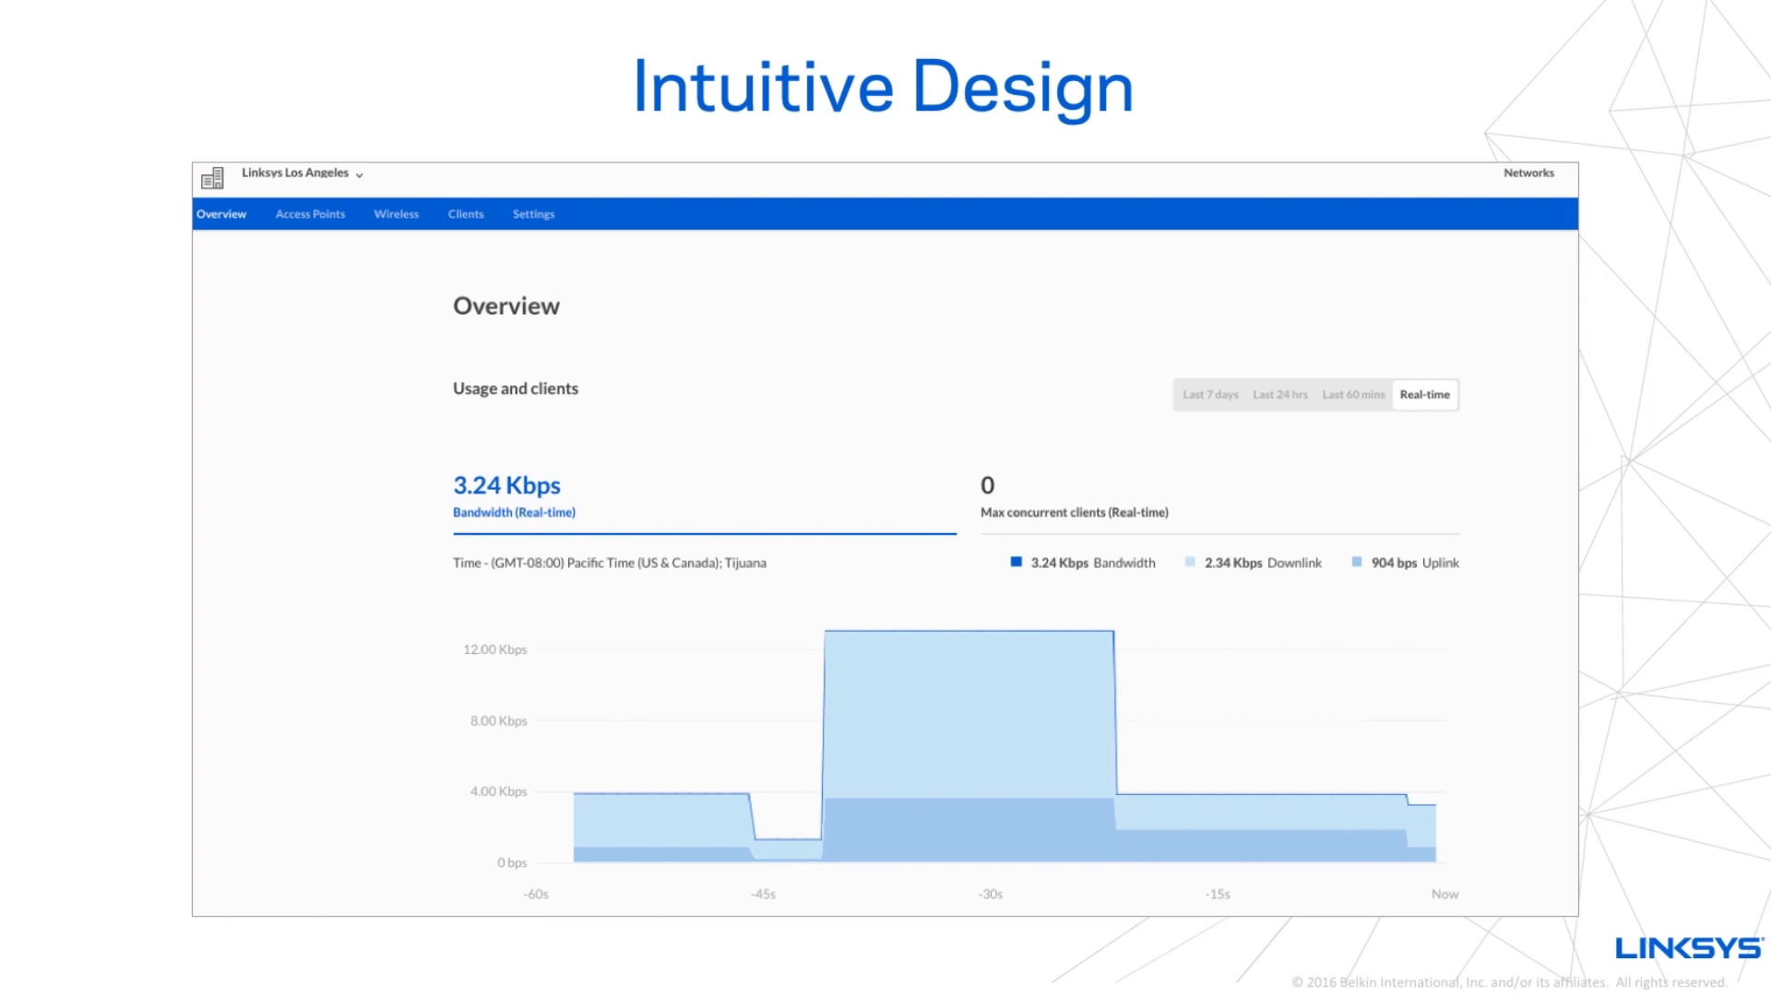
# Review the Overview over the last 24 hours, 7 days and 60 minutes, then list the network's access points.
pyautogui.click(1526, 175)
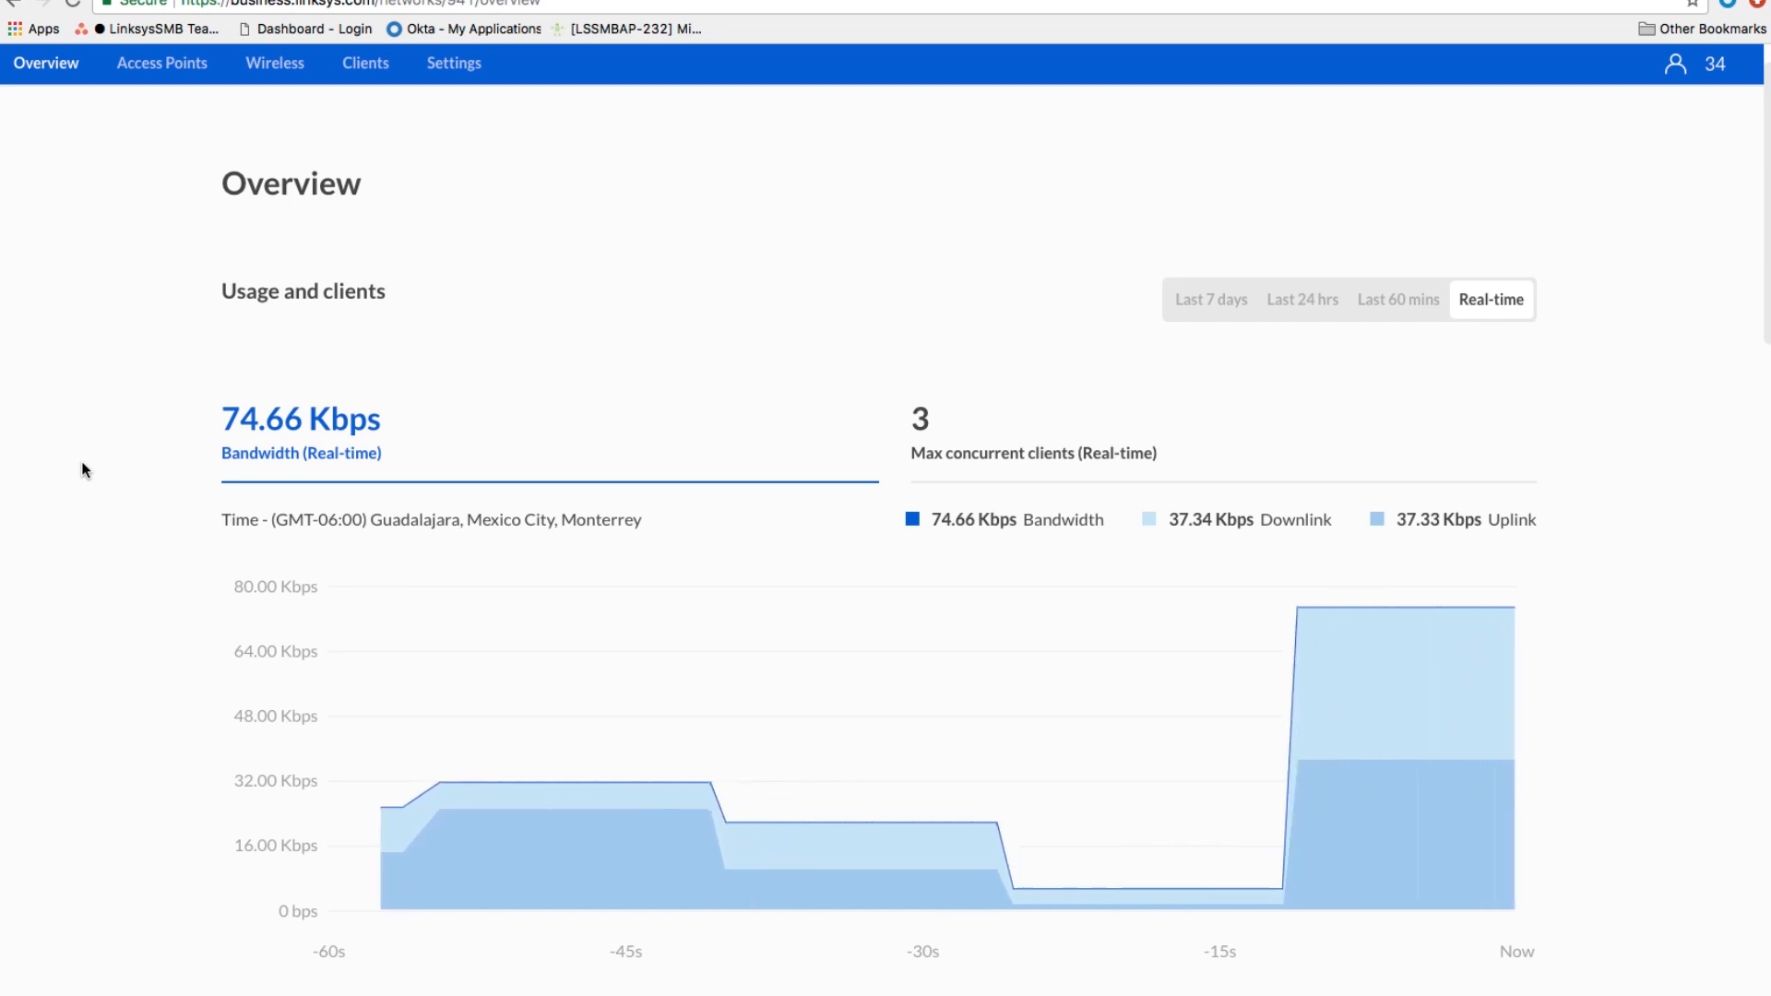
pyautogui.click(1302, 299)
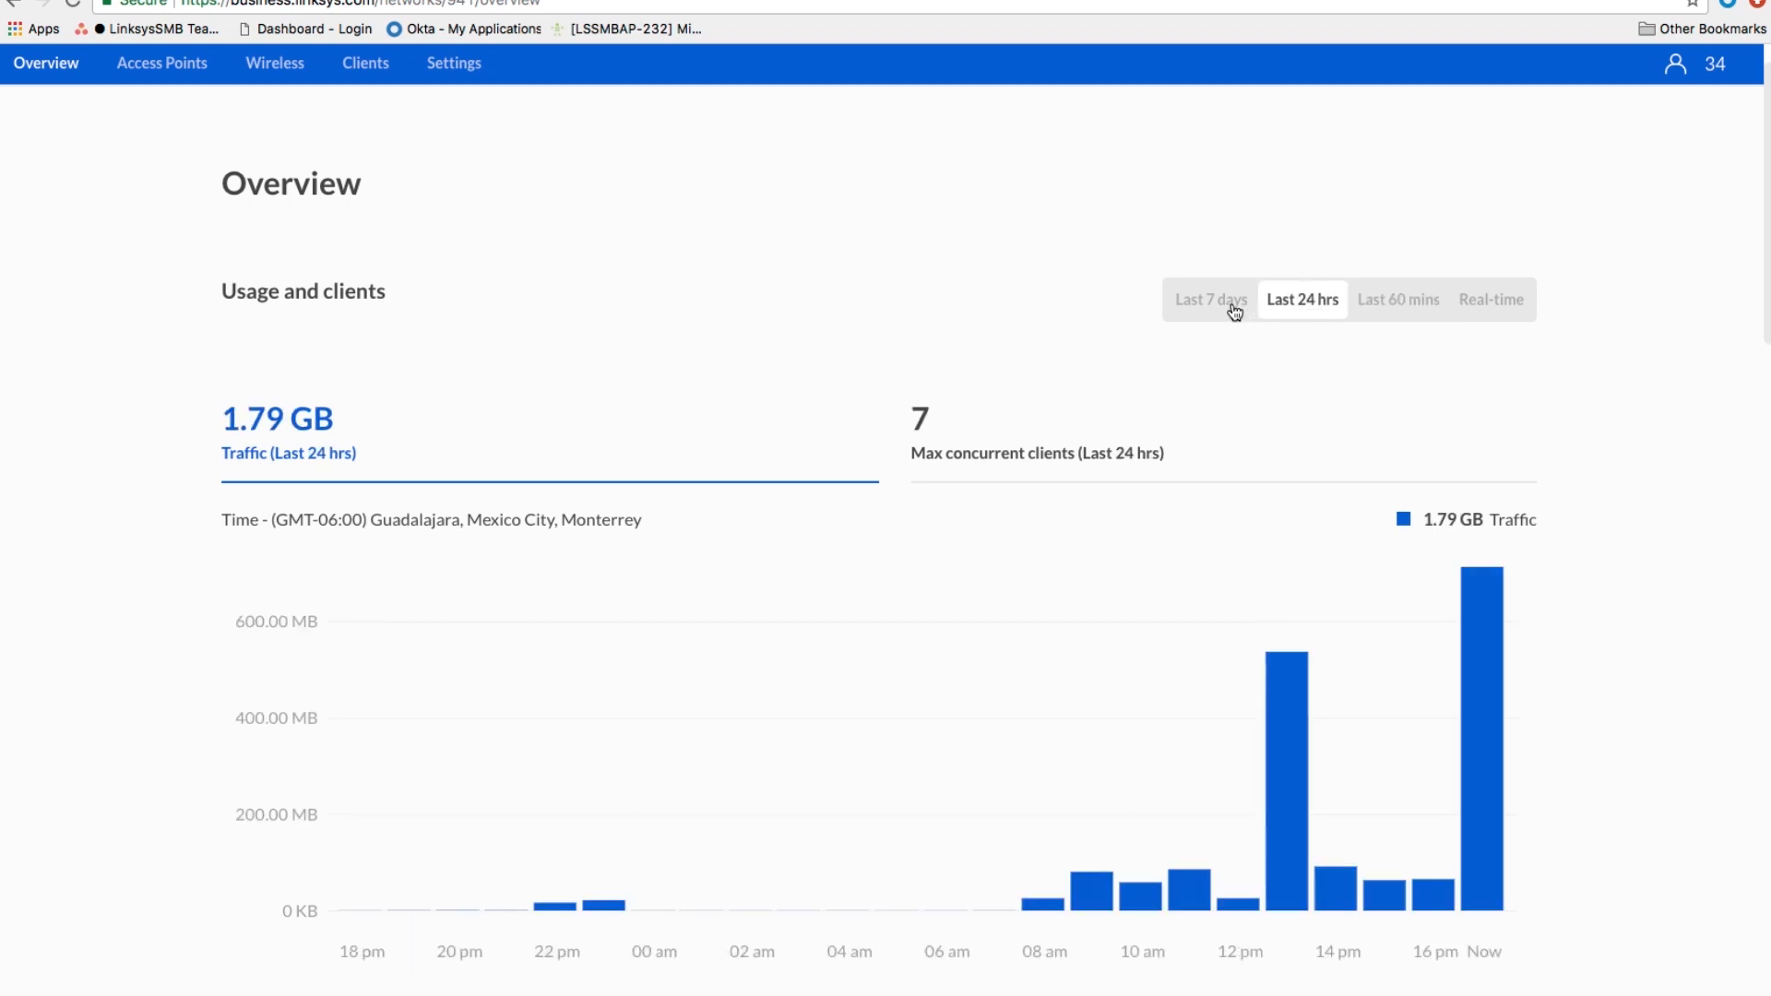
pyautogui.click(1210, 299)
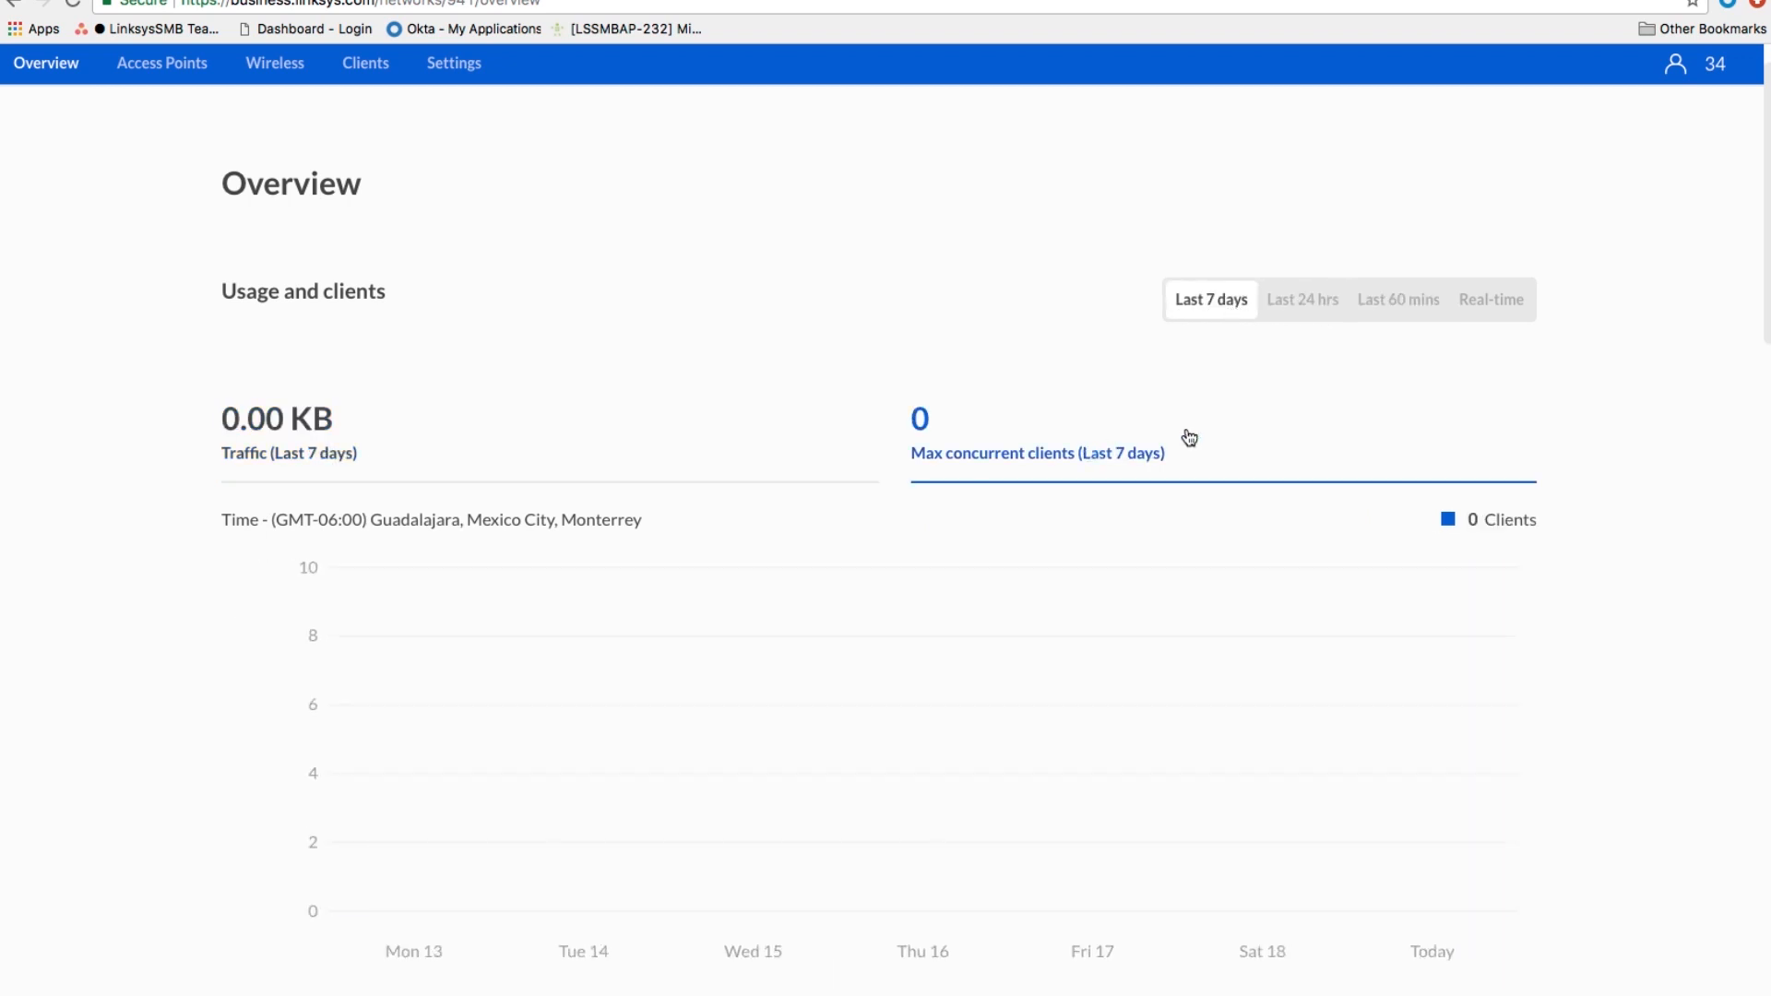
pyautogui.click(1399, 299)
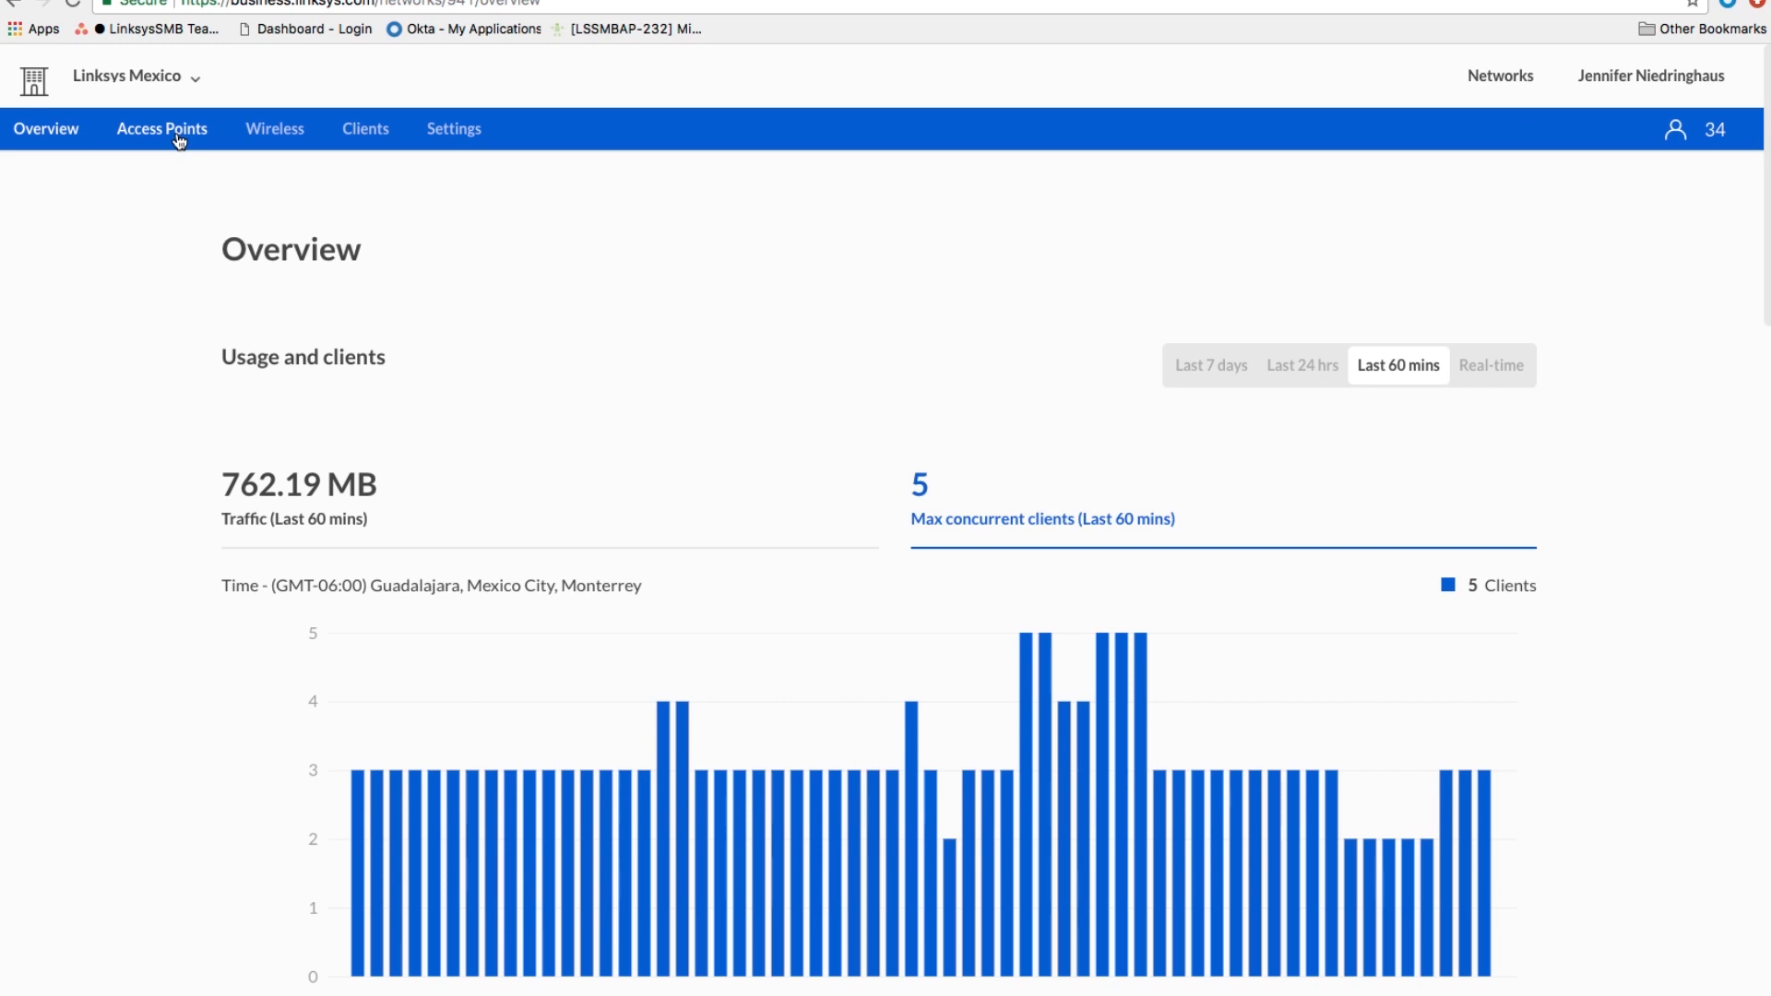
pyautogui.click(163, 129)
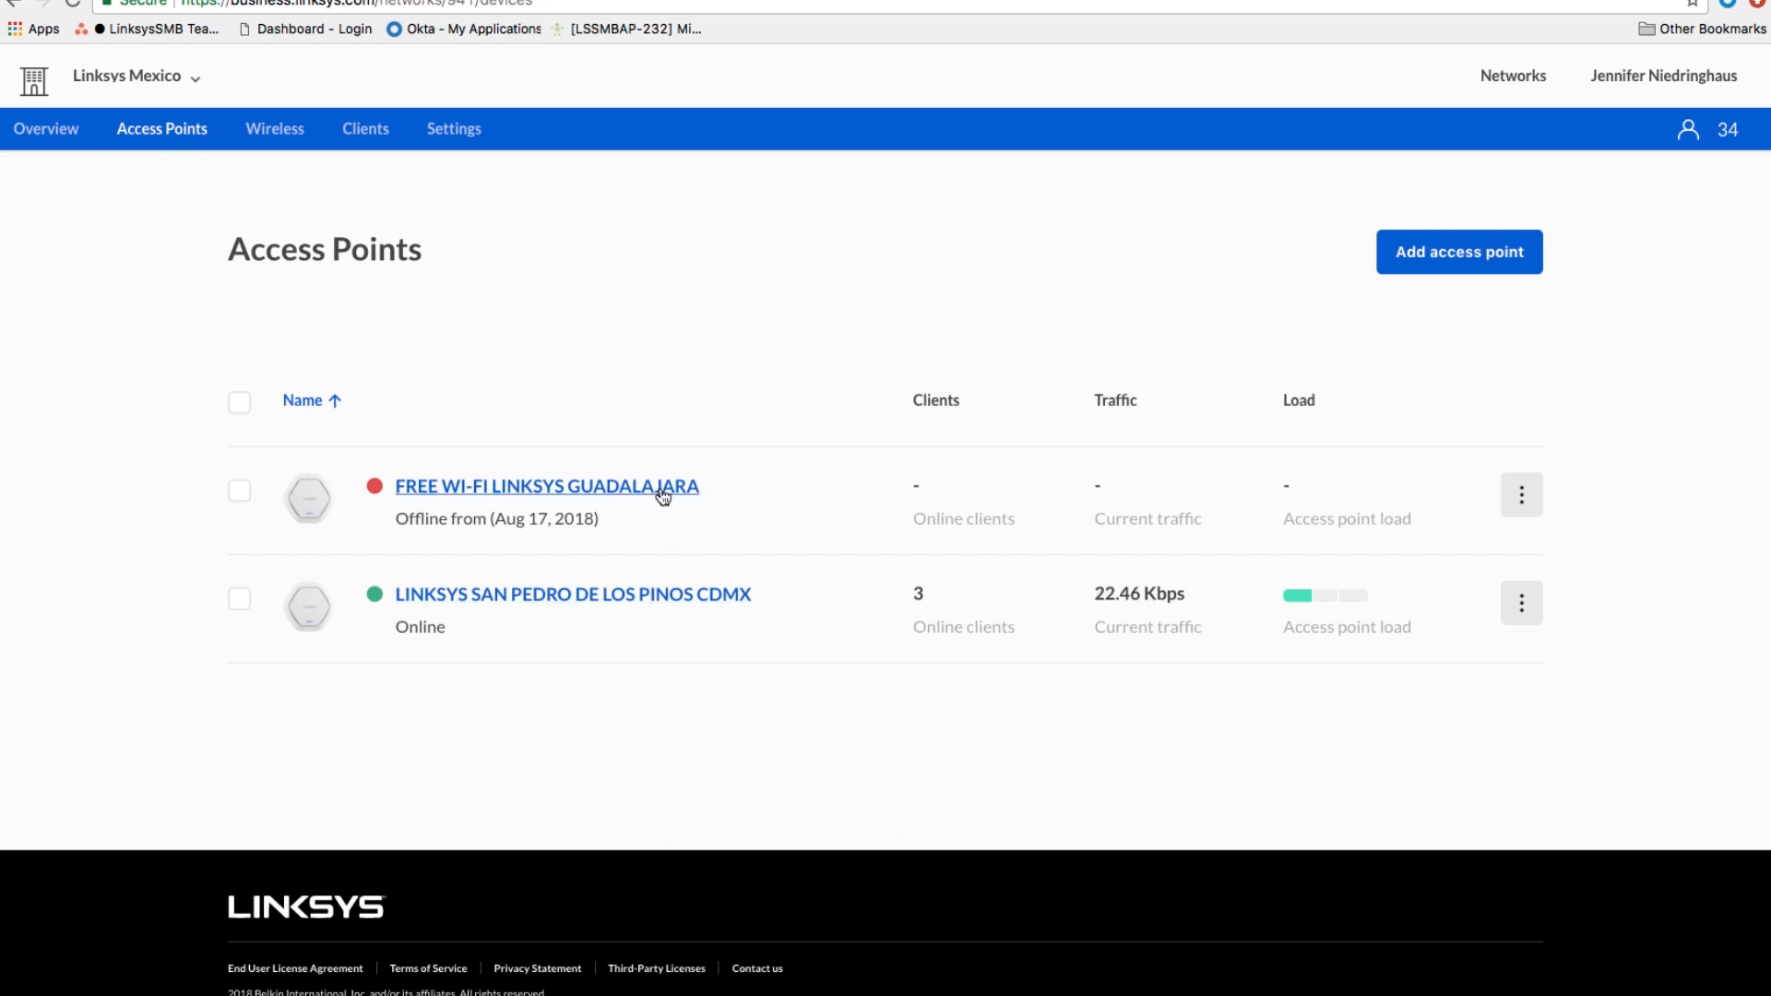
# Inspect the San Pedro de los Pinos CDMX access point's Details, TCP/IP and Tools pages with ping and Blink LED.
pyautogui.click(548, 488)
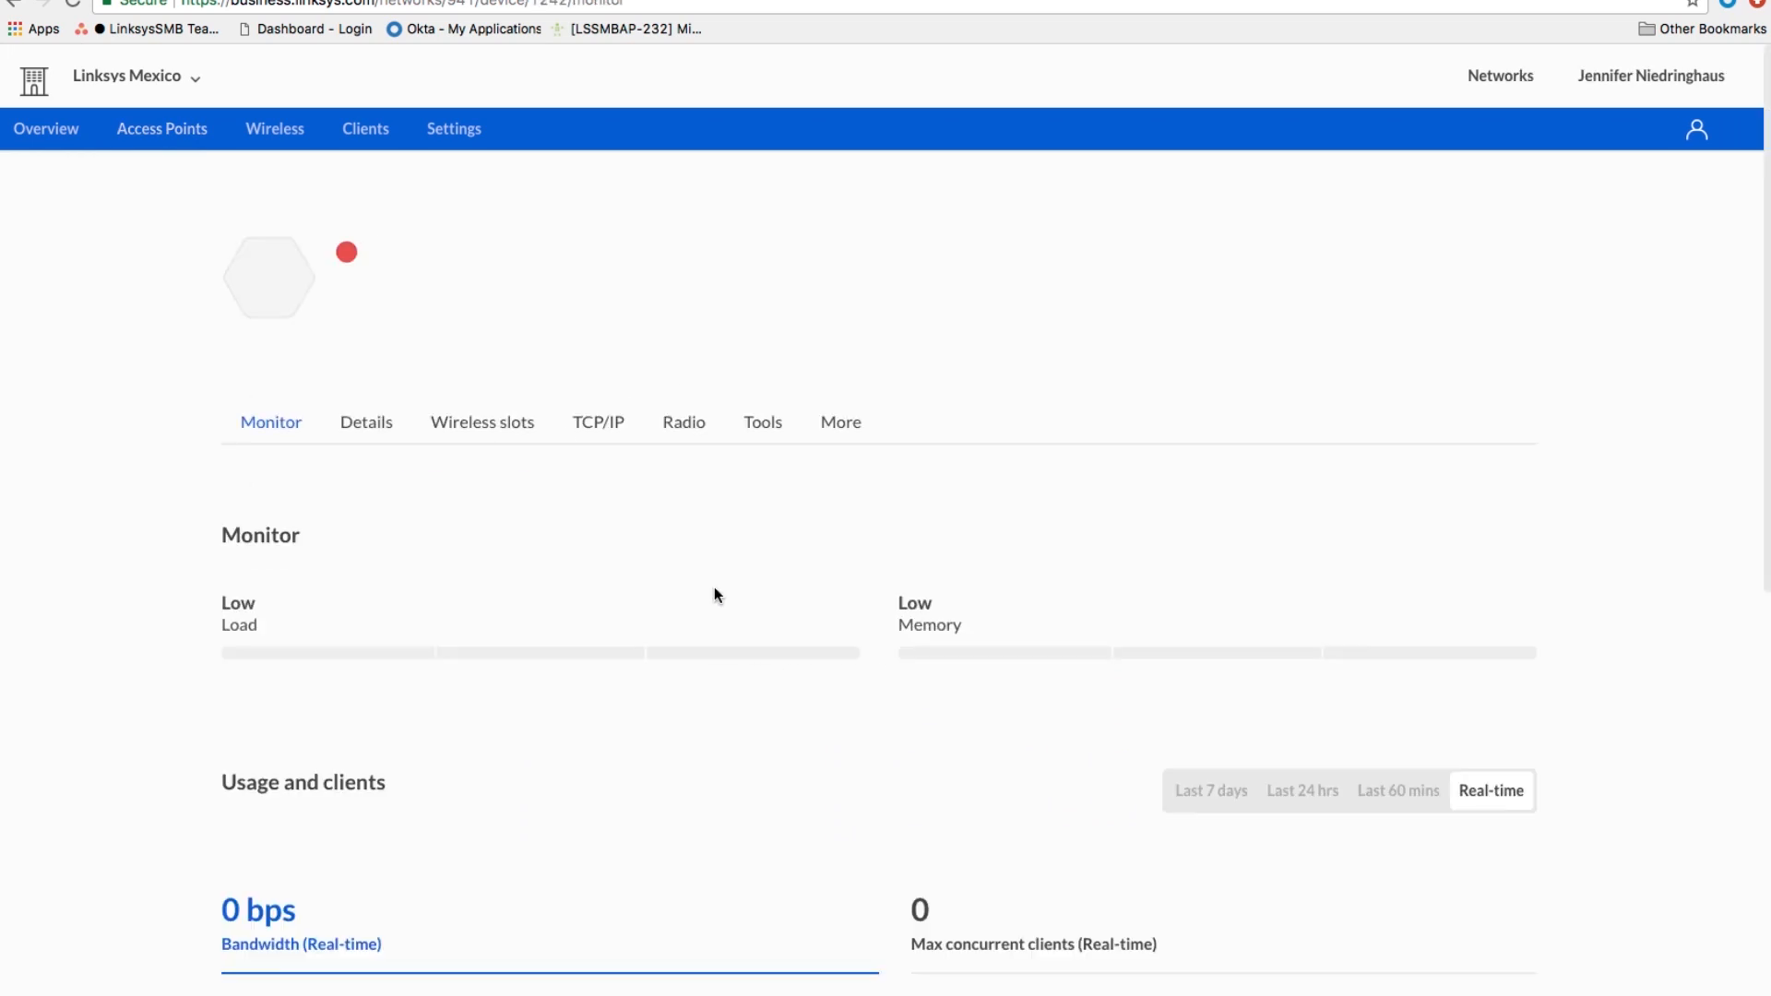
pyautogui.click(366, 423)
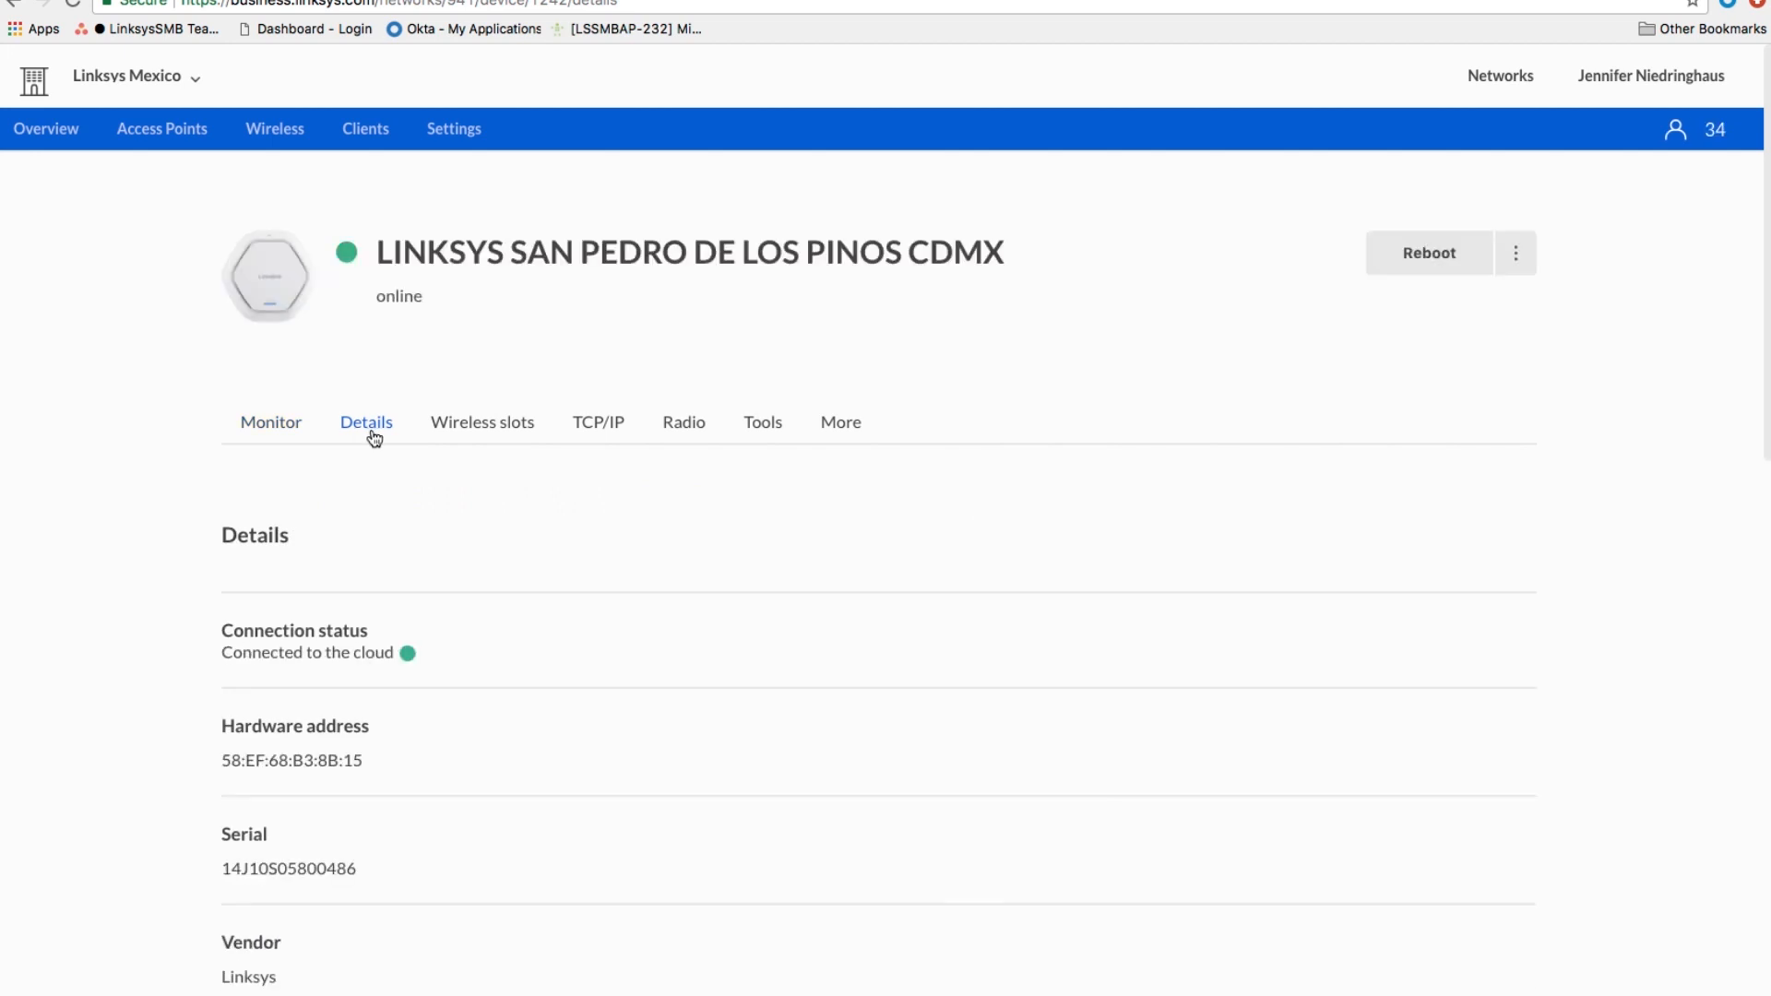
pyautogui.click(597, 422)
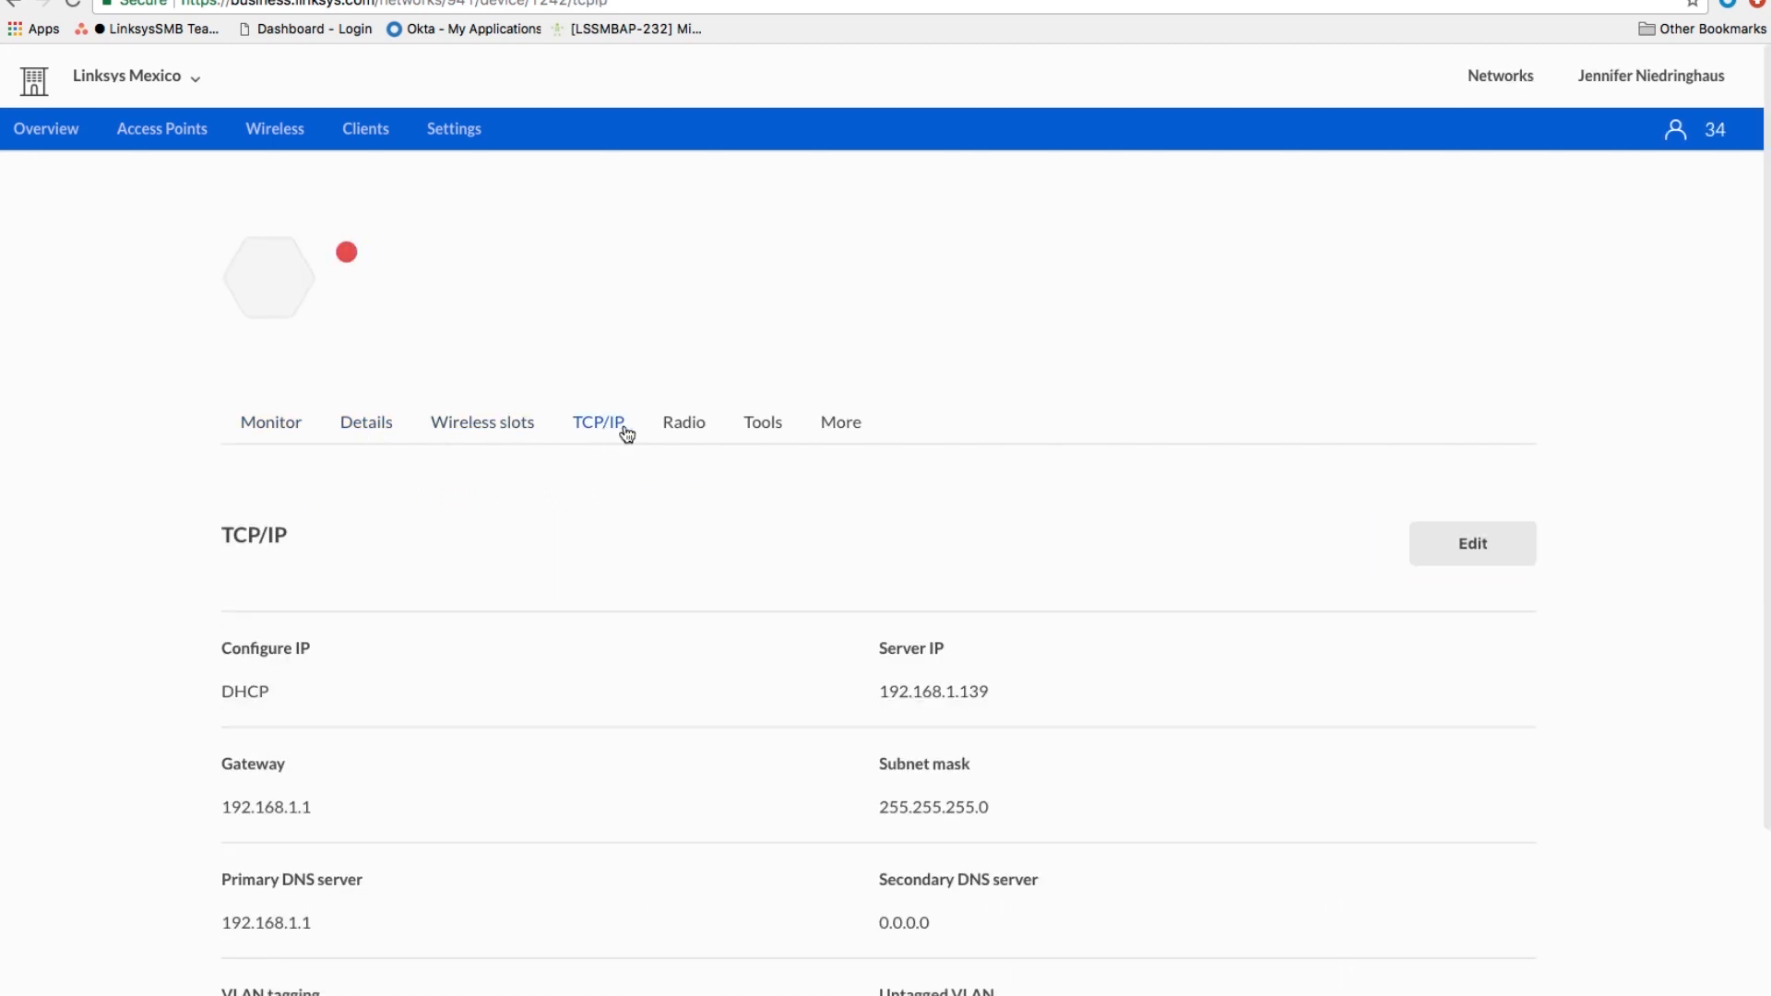
pyautogui.click(762, 421)
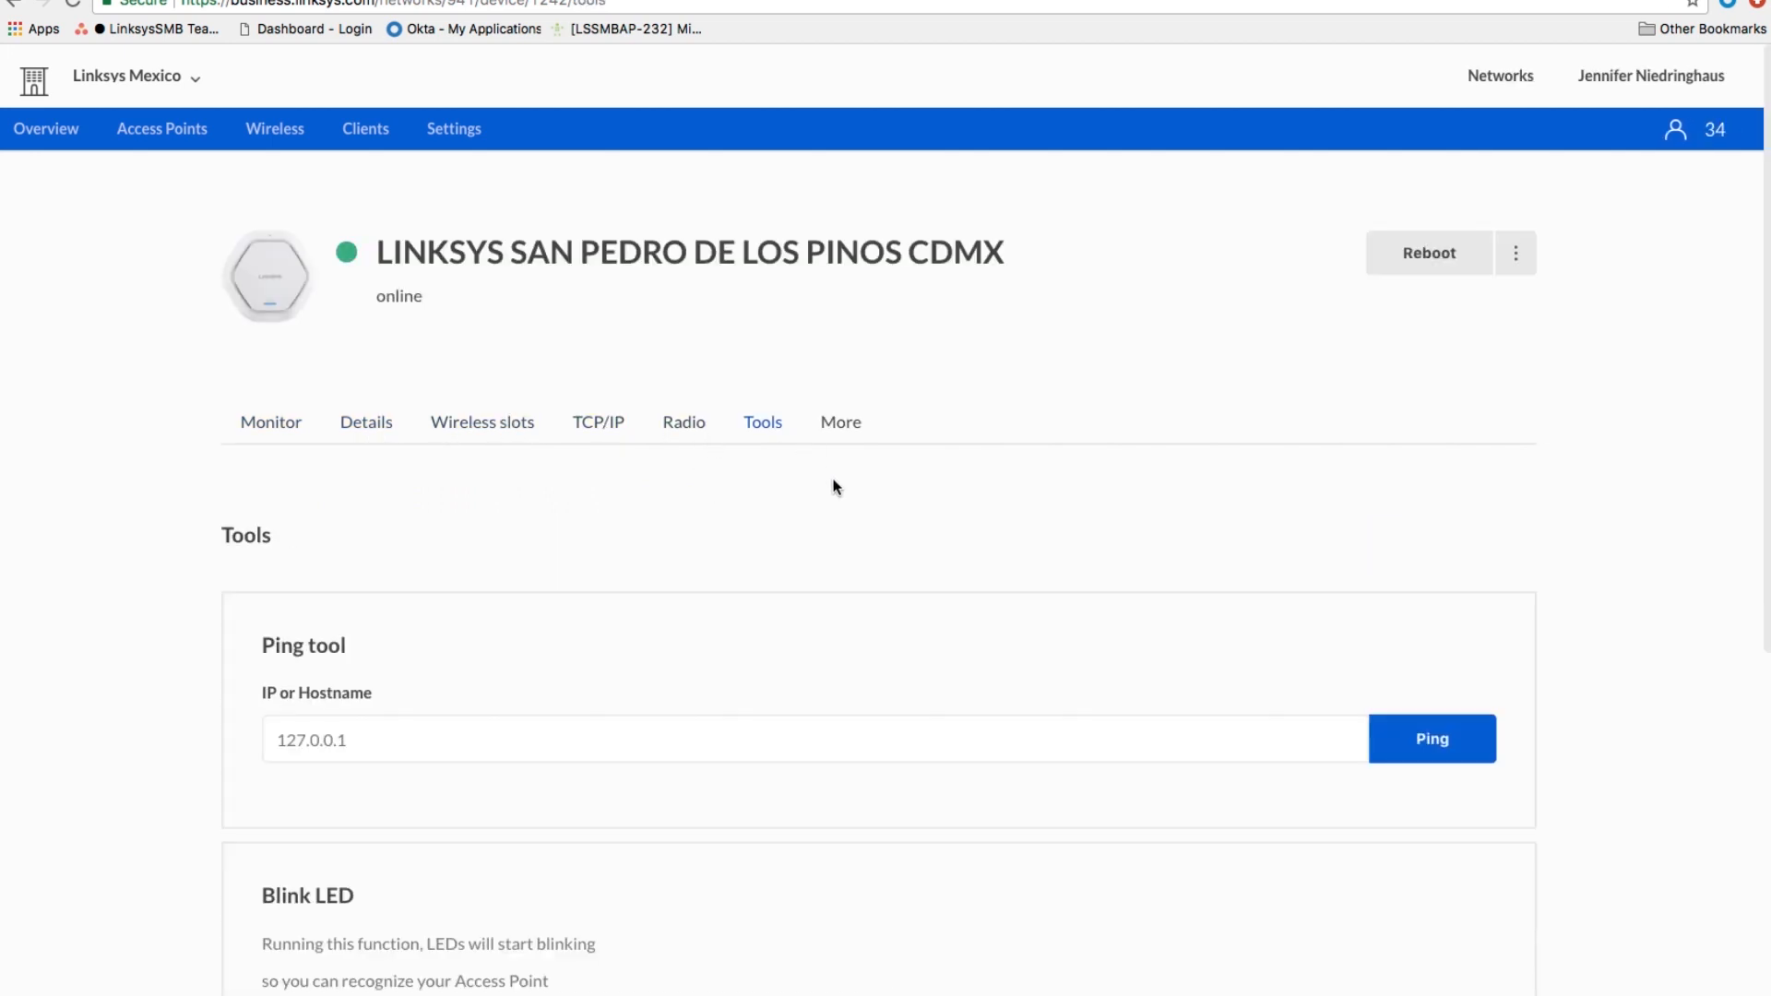
pyautogui.scroll(-3)
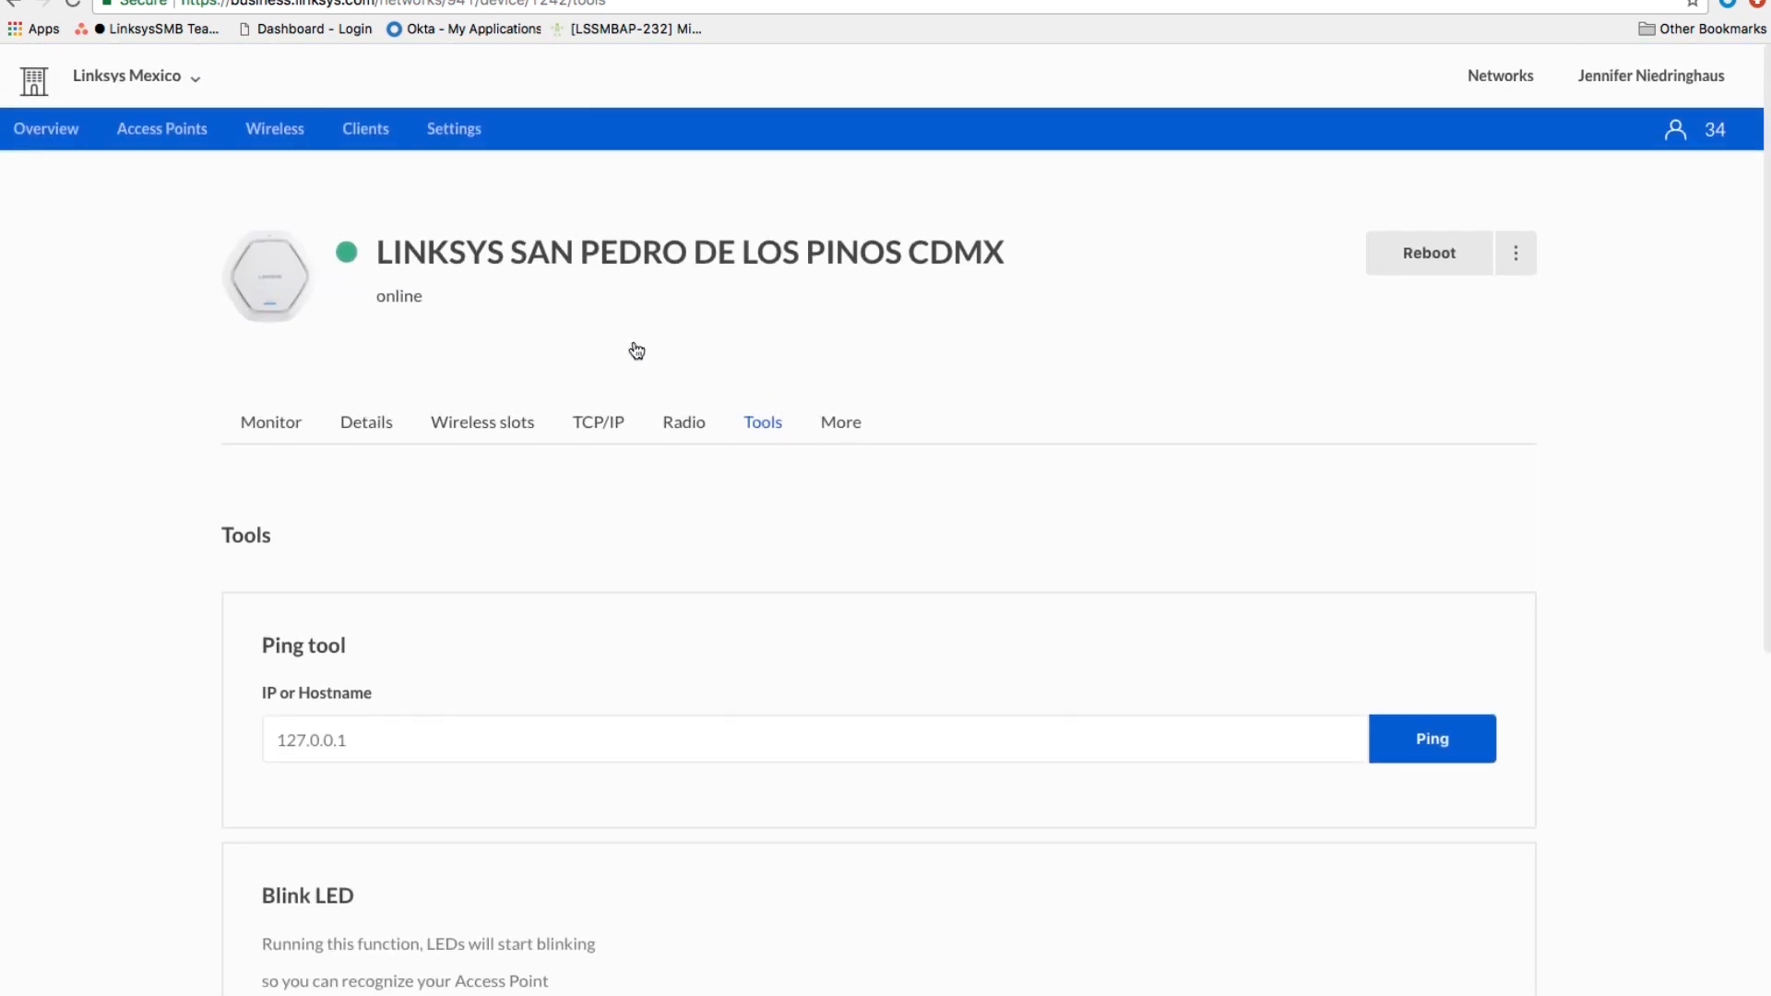
# Set the offline-access-point notification to send an email, then move on to the Wireless Name list.
pyautogui.click(454, 129)
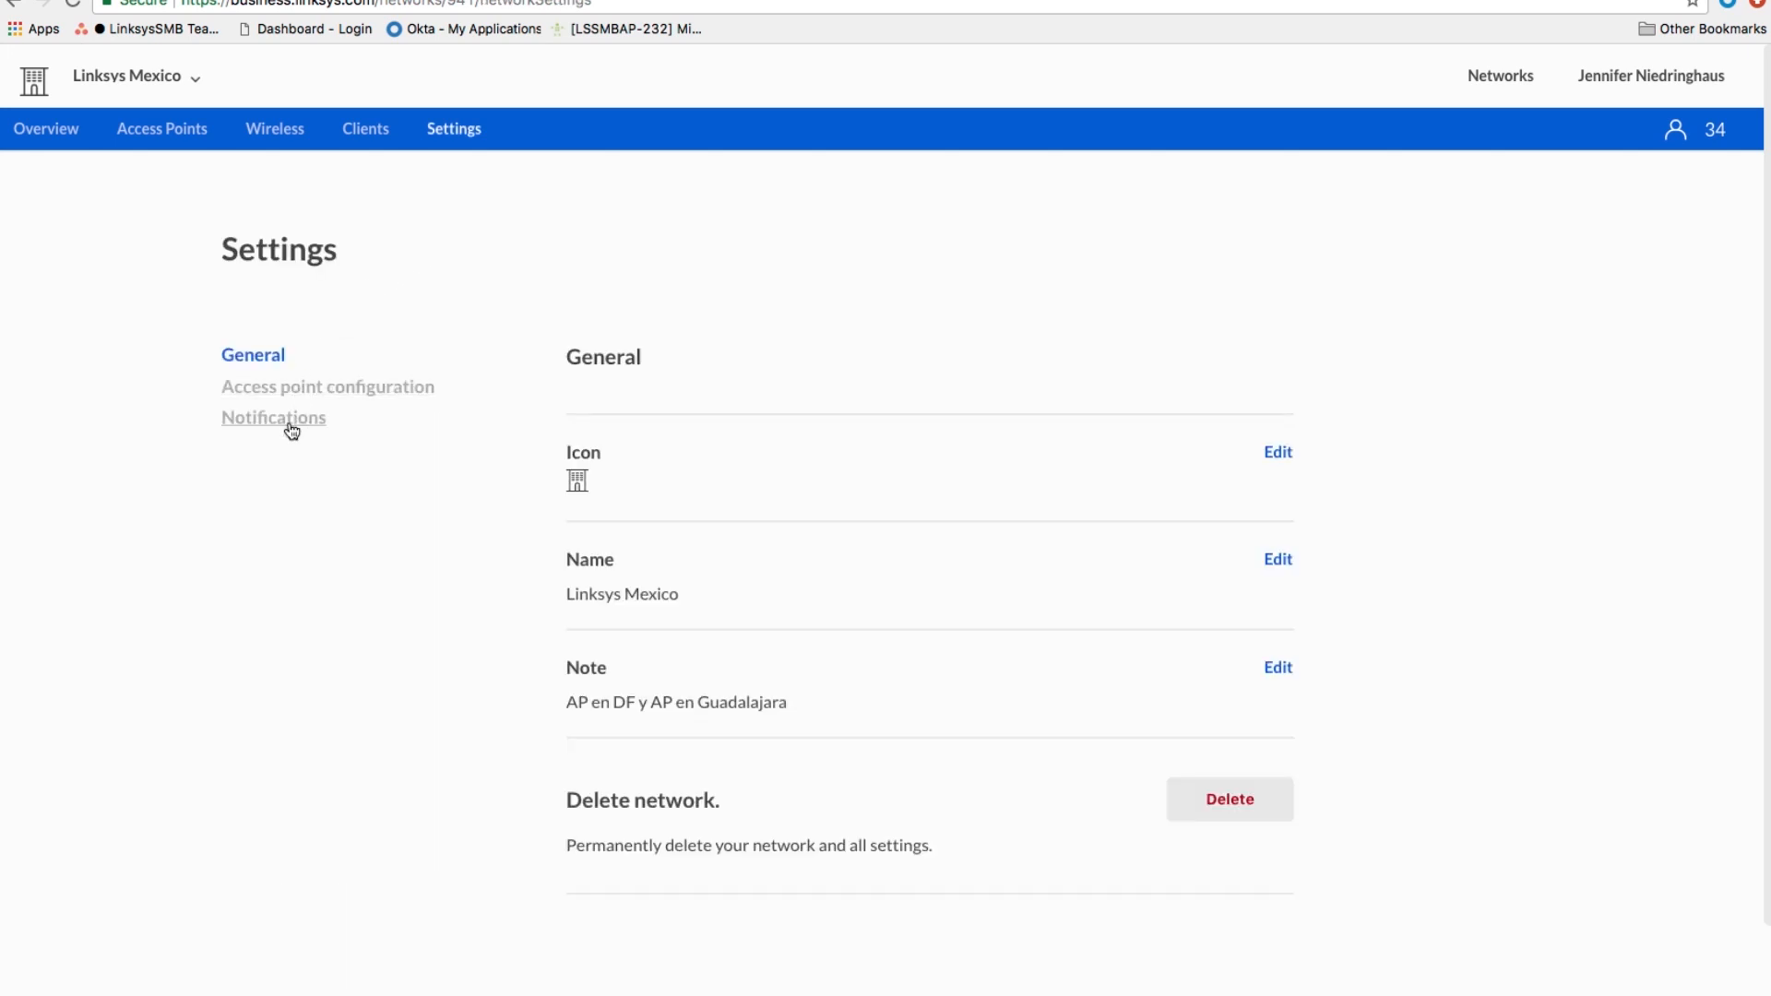
pyautogui.click(273, 417)
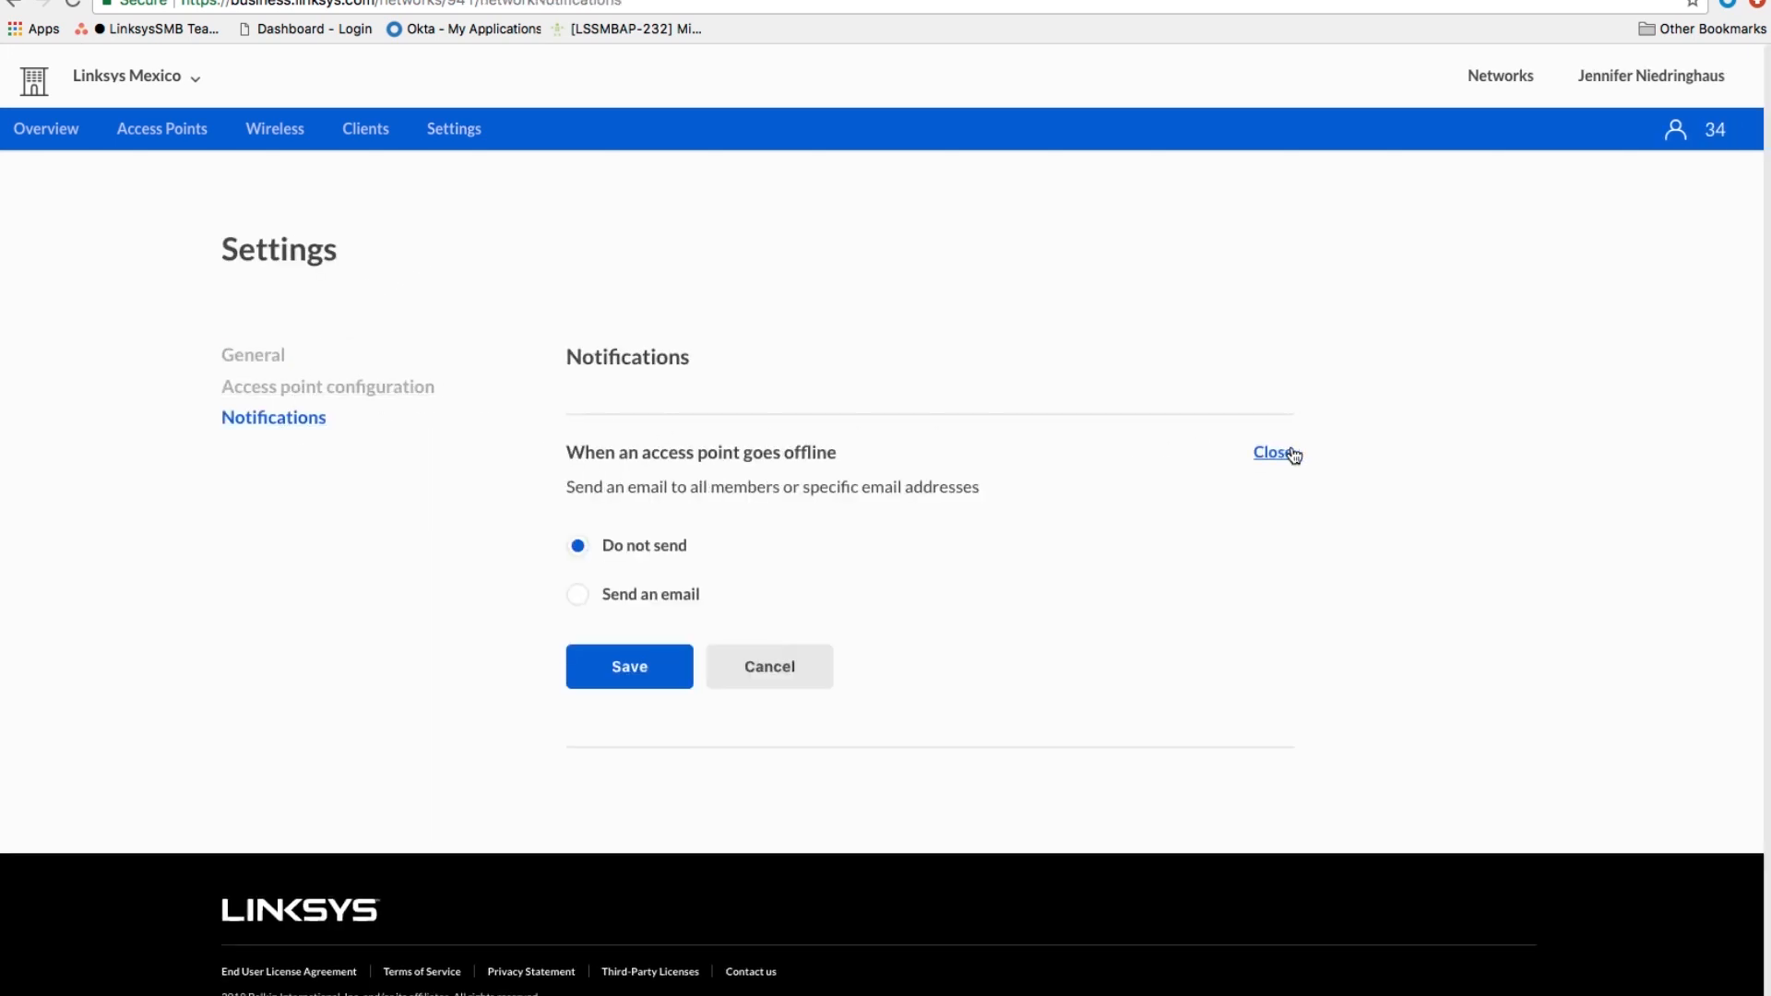
pyautogui.click(576, 594)
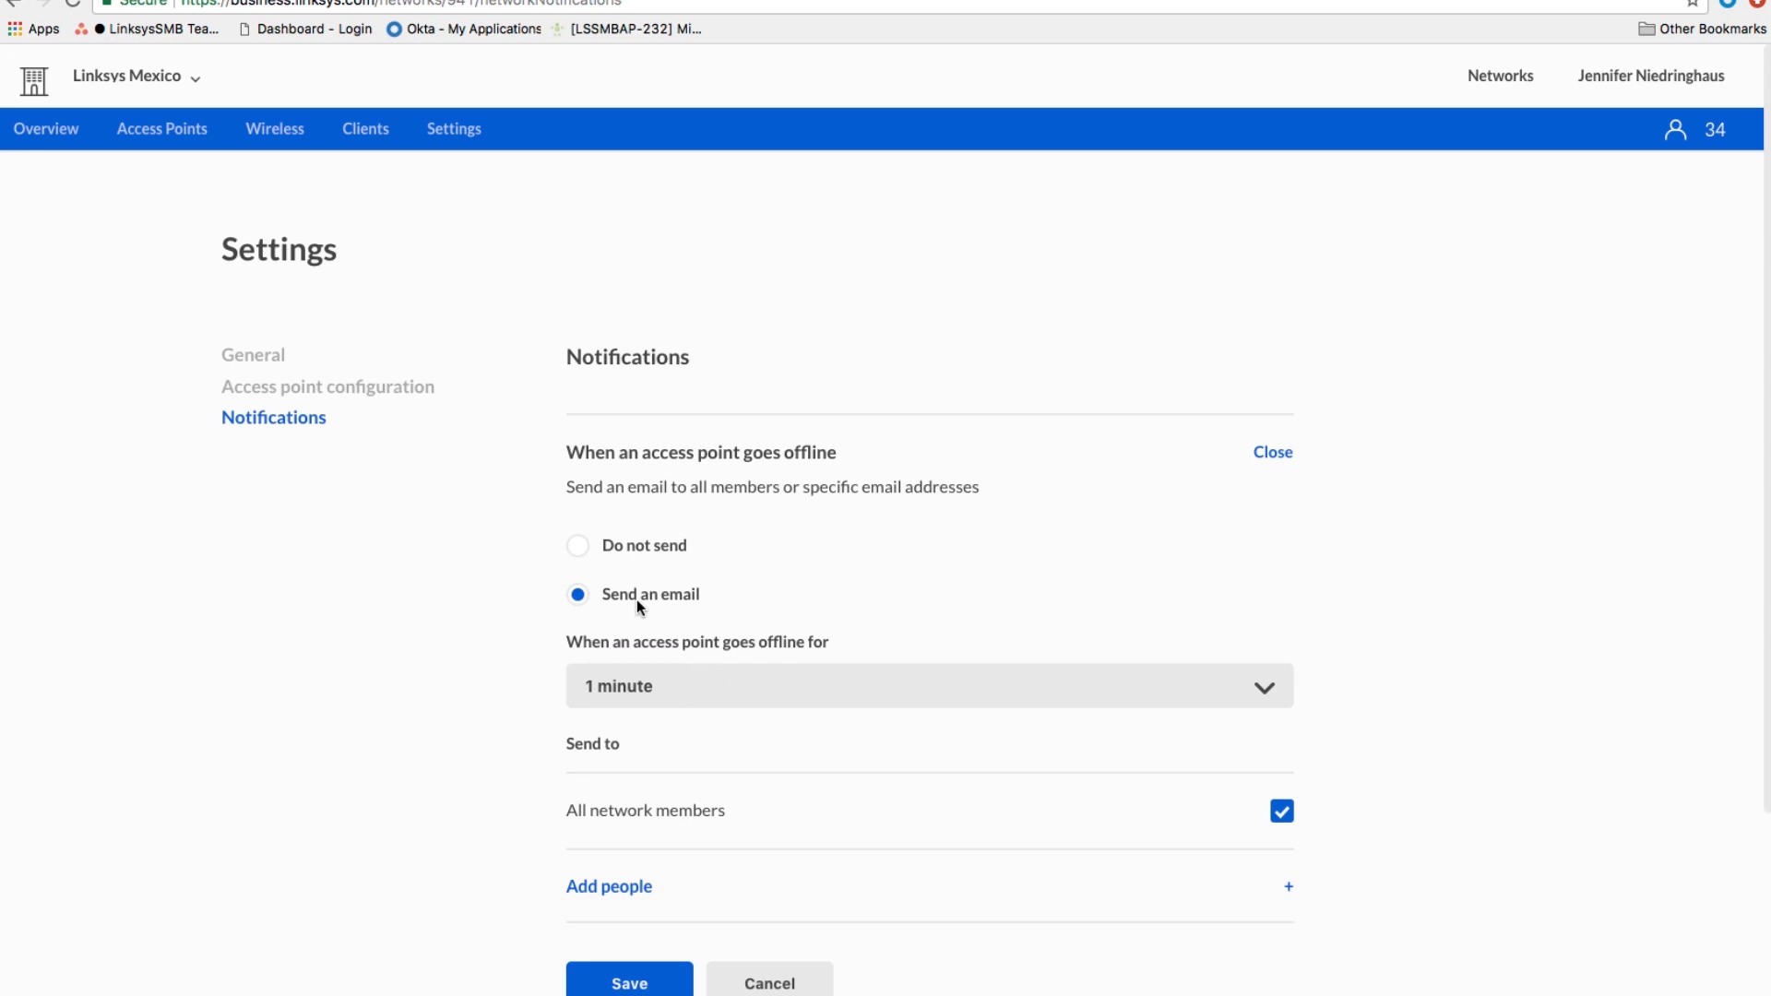
pyautogui.moveTo(863, 393)
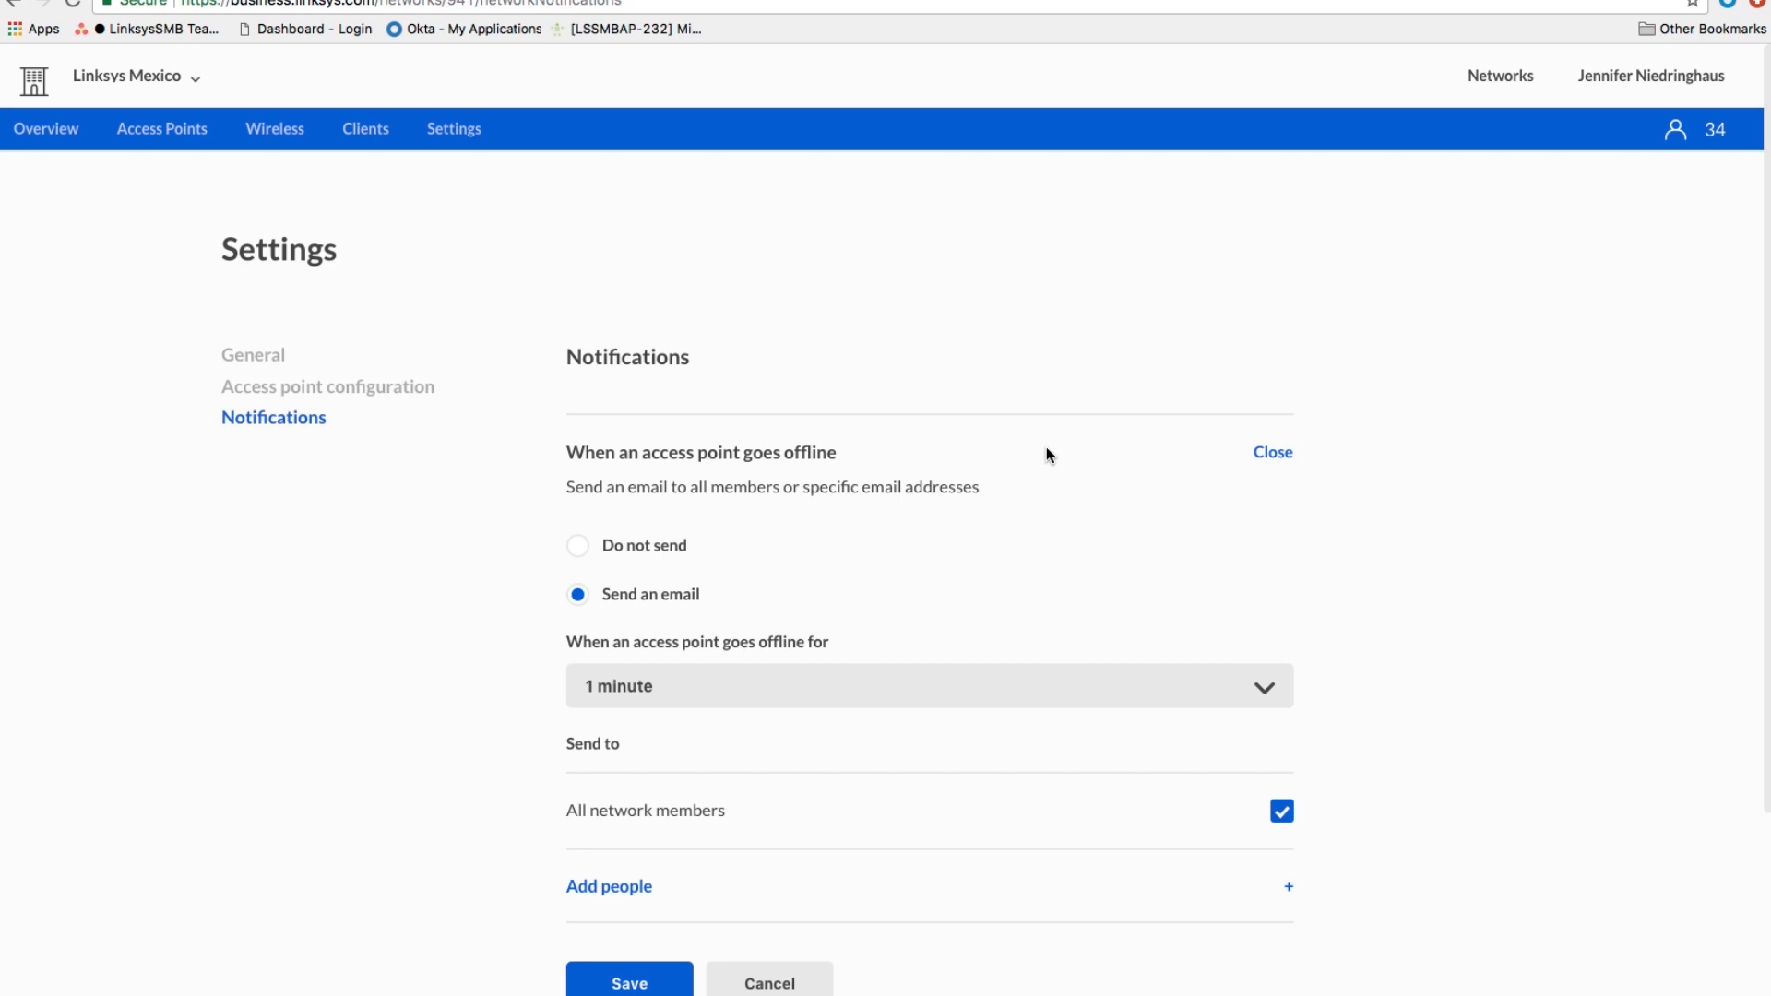
pyautogui.click(273, 130)
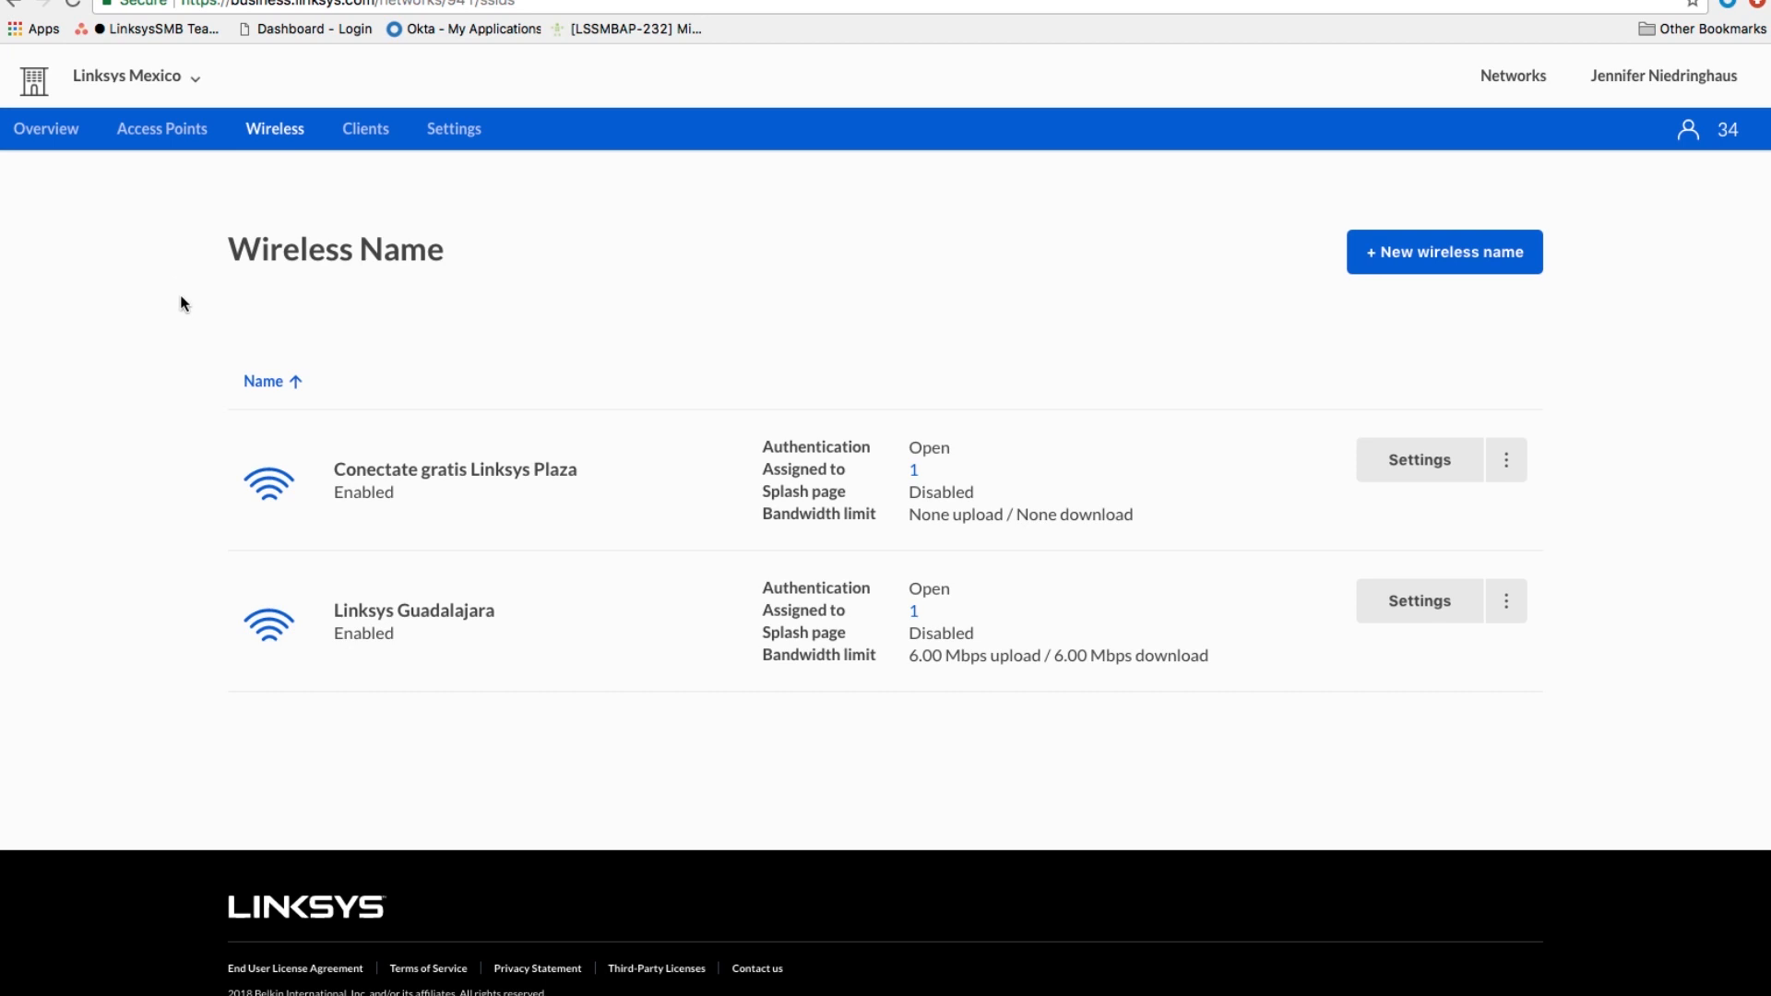
# In Conectate gratis Linksys Plaza's general settings, toggle Hidden on and back off so the name stays visible.
pyautogui.click(1443, 253)
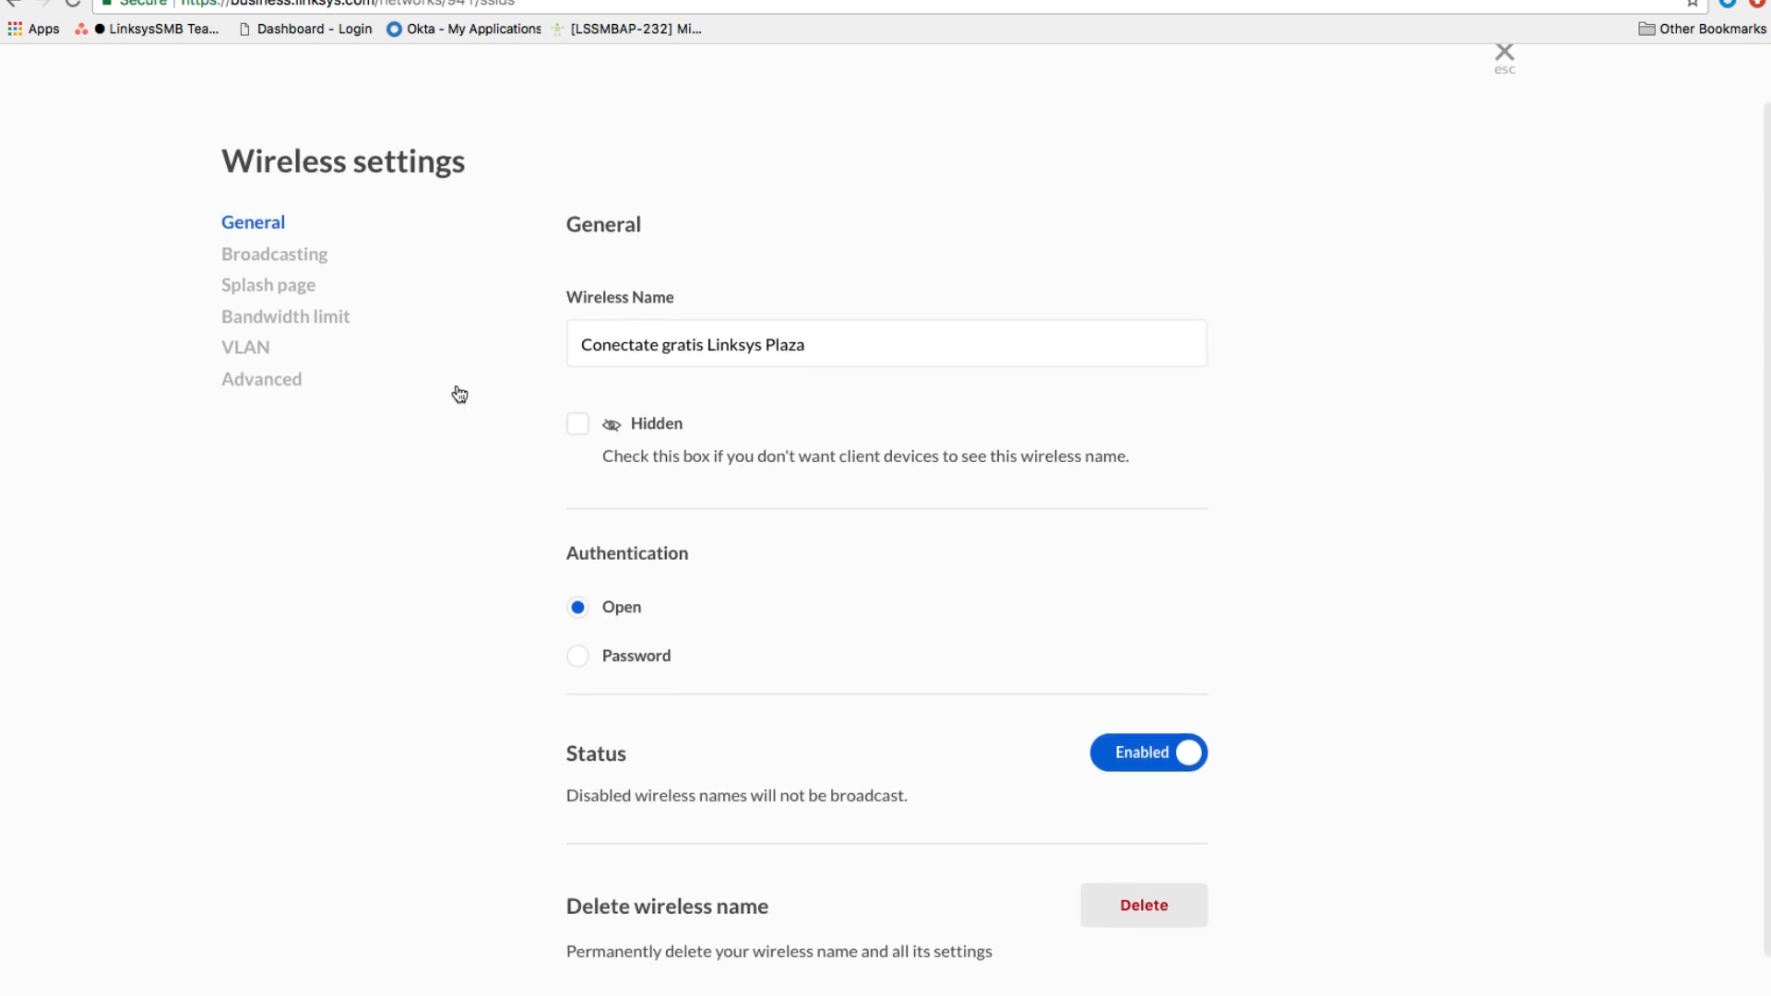
pyautogui.moveTo(465, 422)
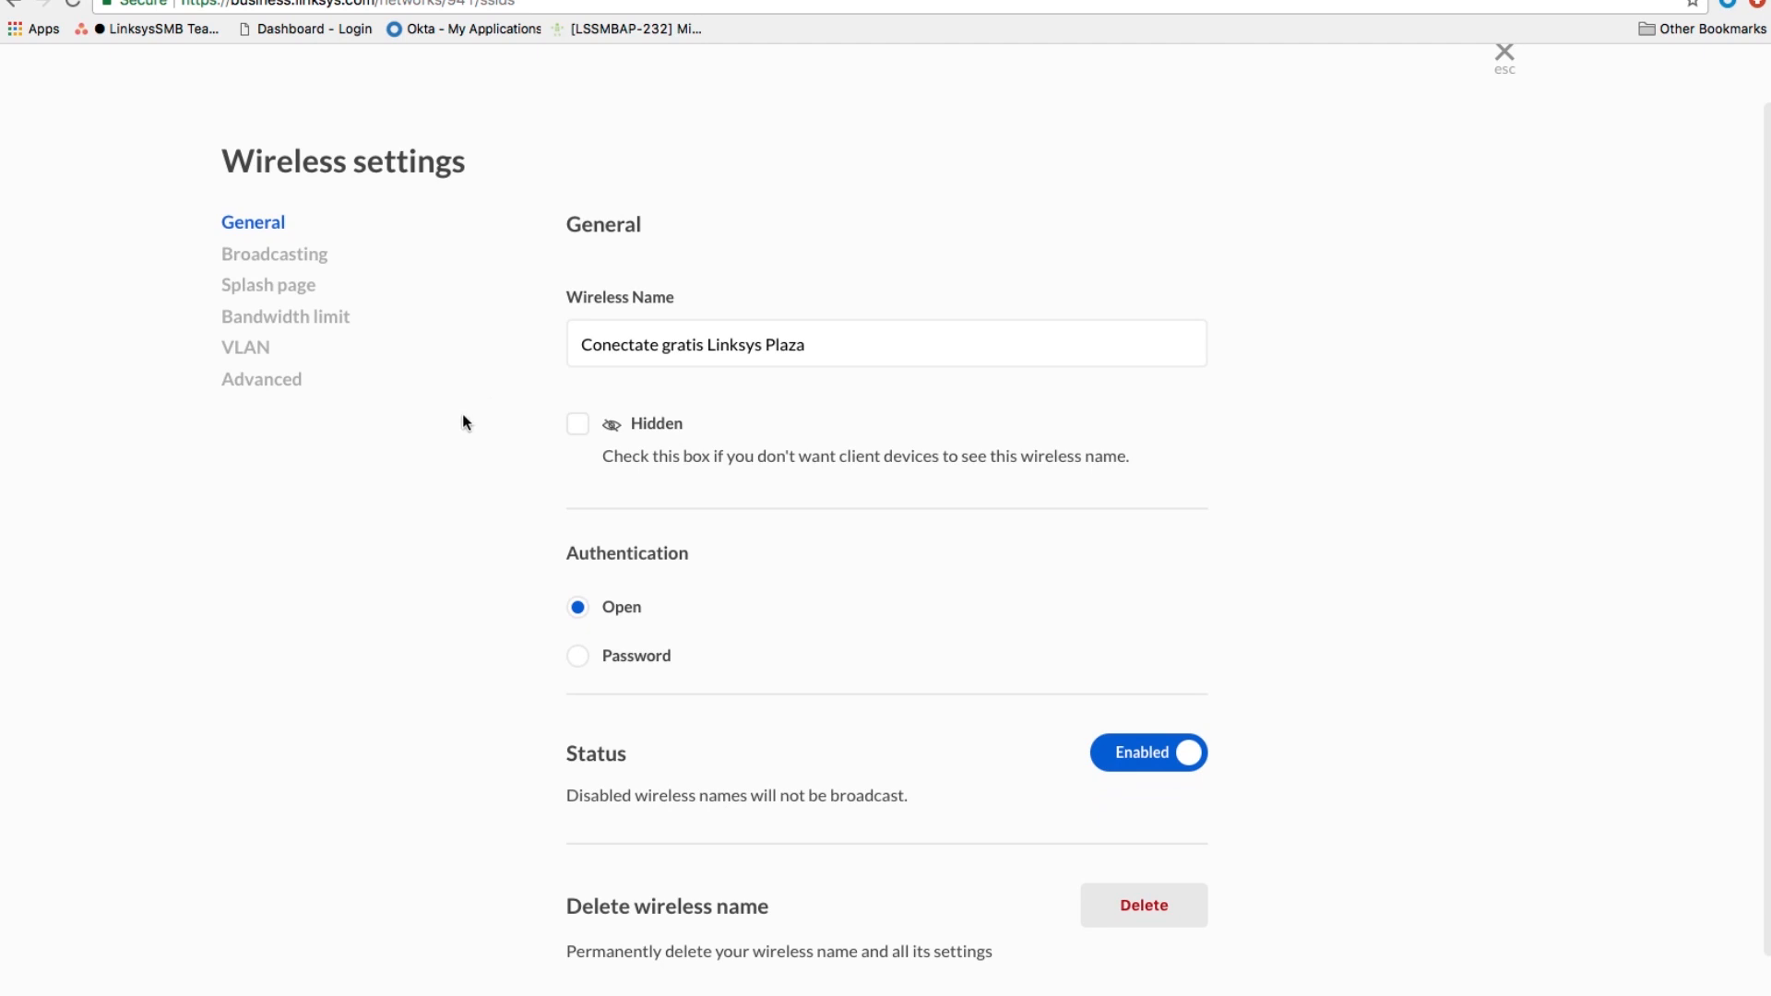
pyautogui.click(267, 284)
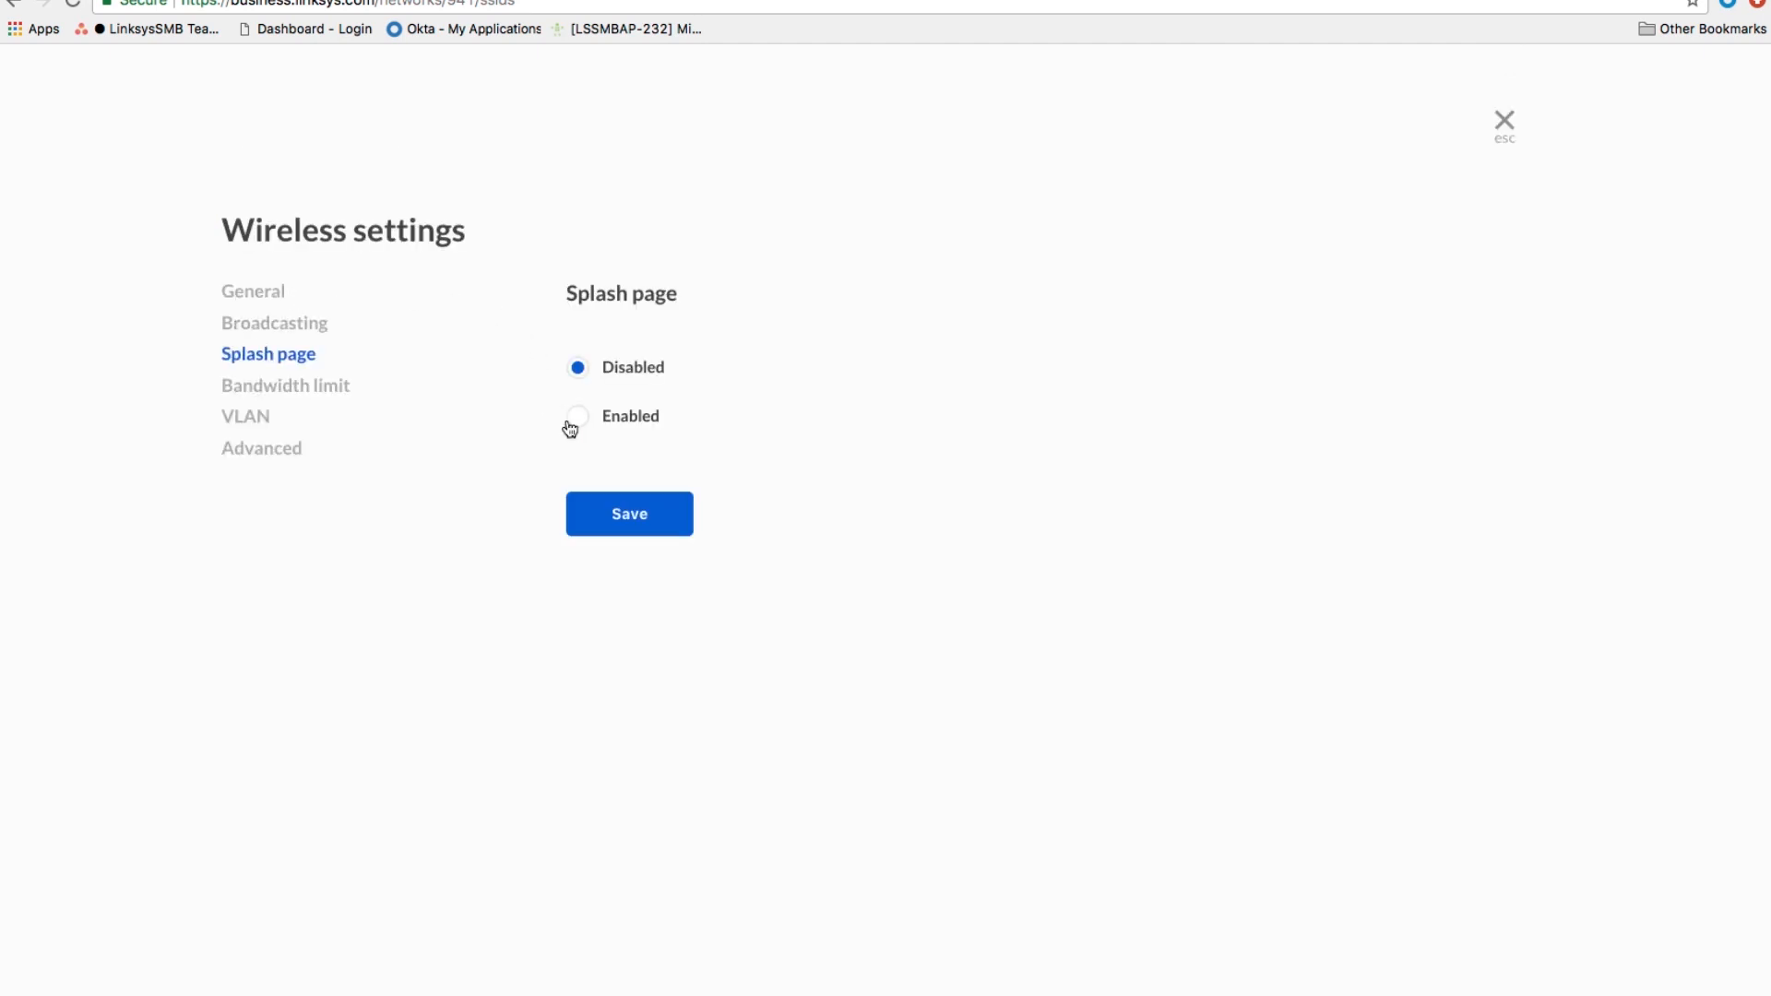
pyautogui.click(575, 417)
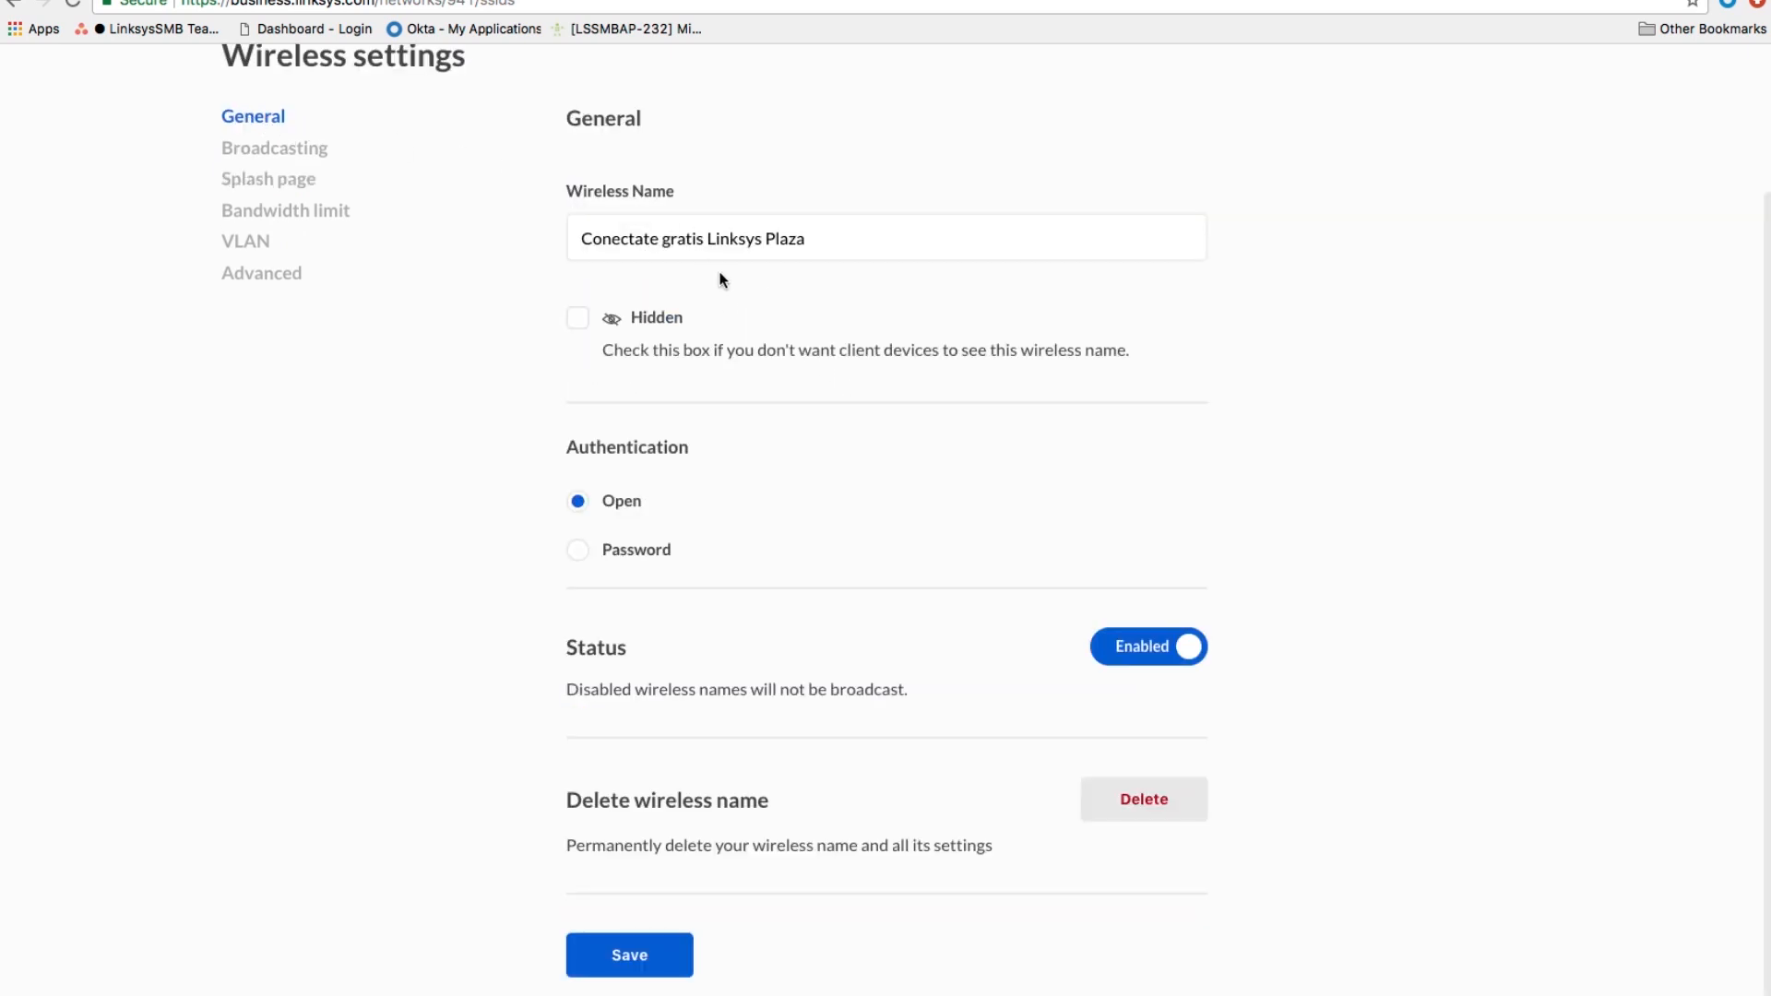
pyautogui.click(578, 318)
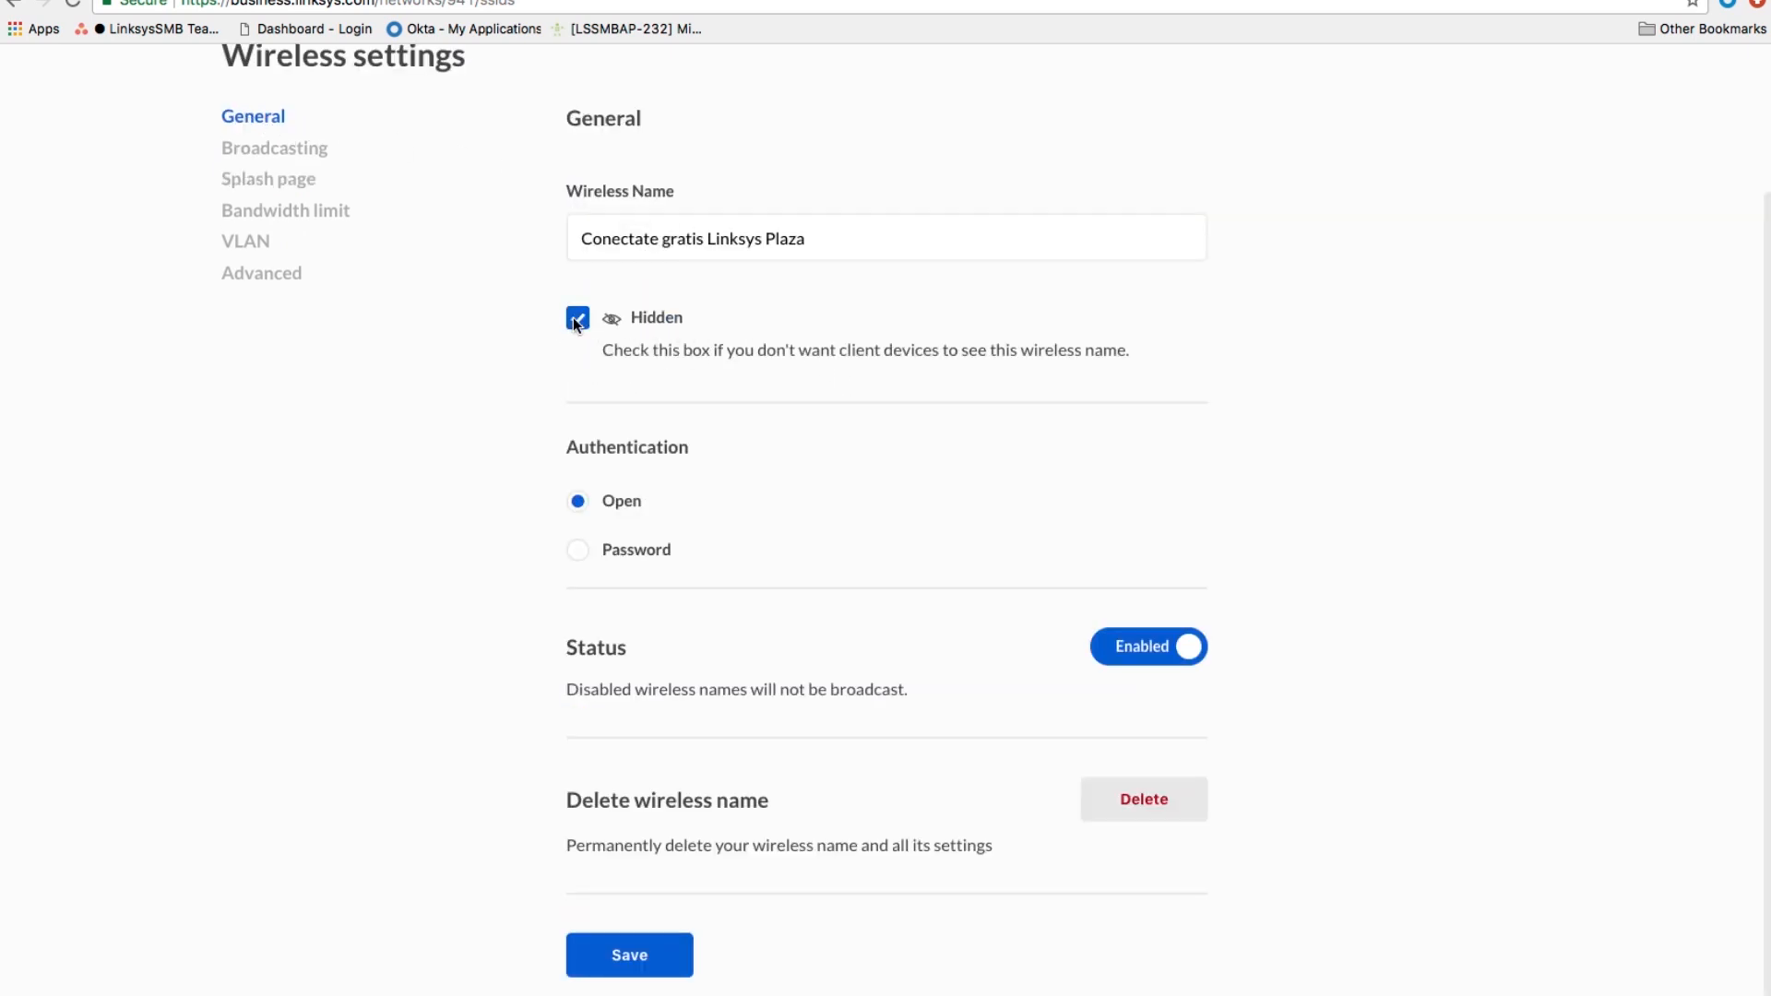
pyautogui.click(576, 318)
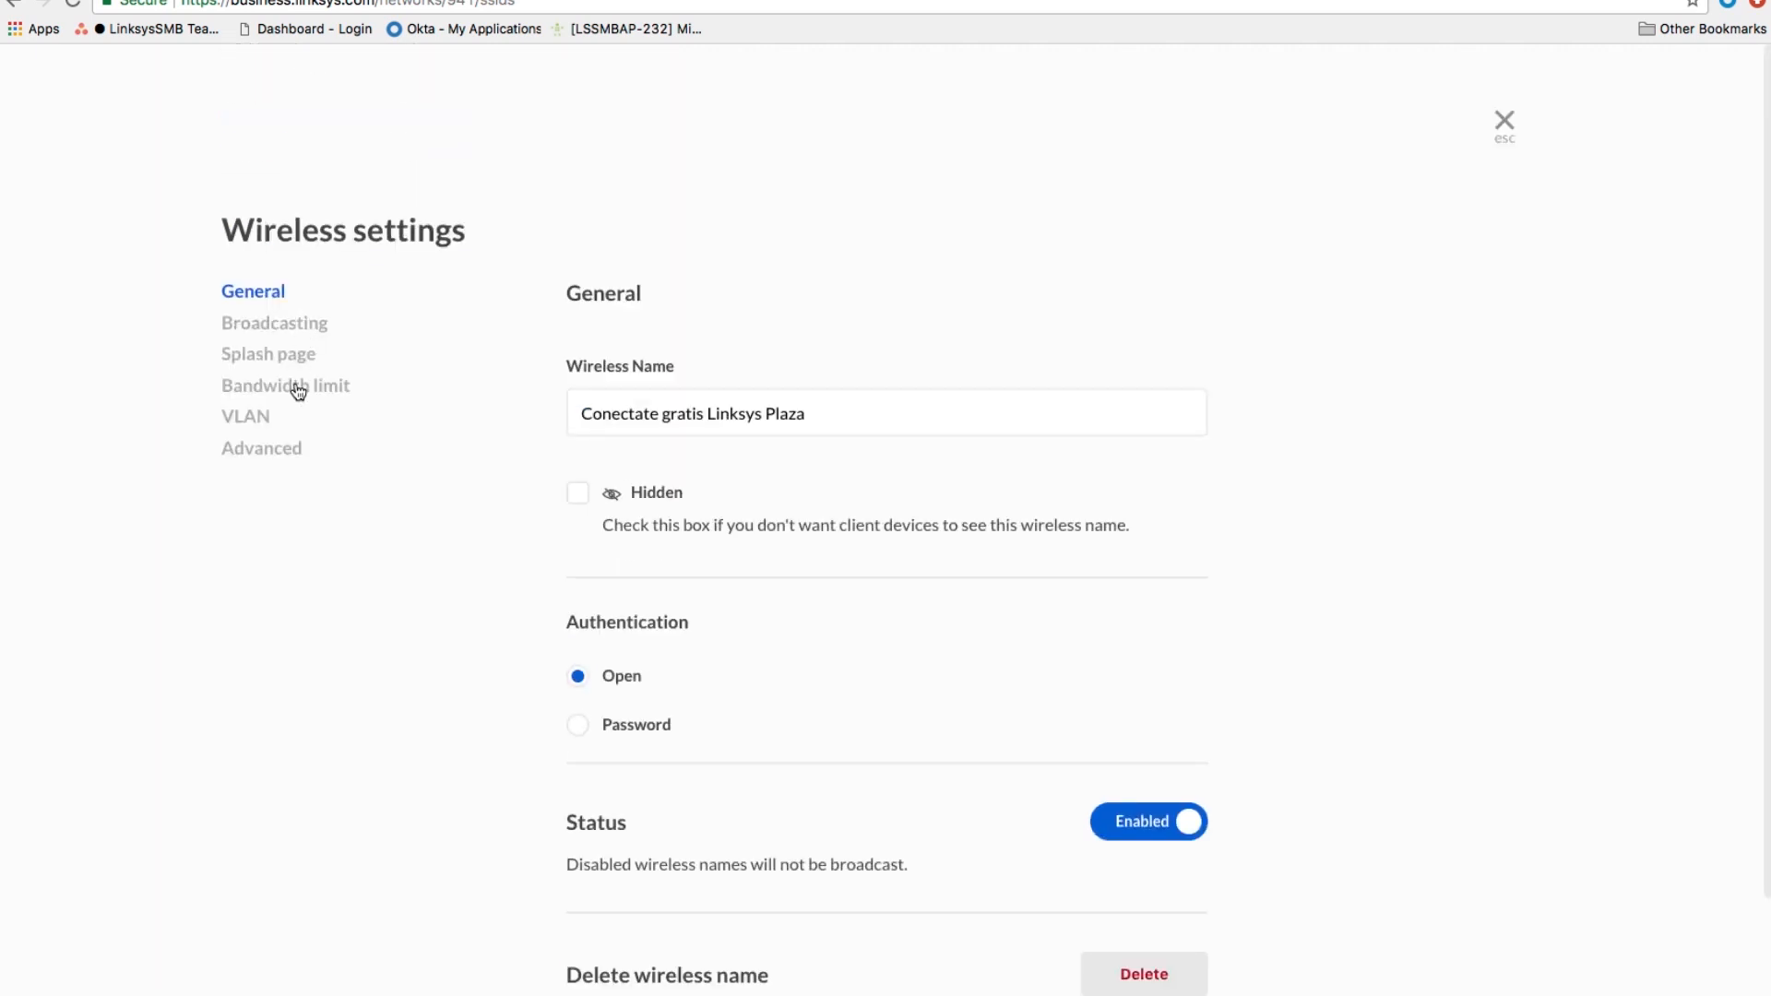
# Switch the per-wireless bandwidth limit Off for Conectate gratis Linksys Plaza.
pyautogui.click(284, 386)
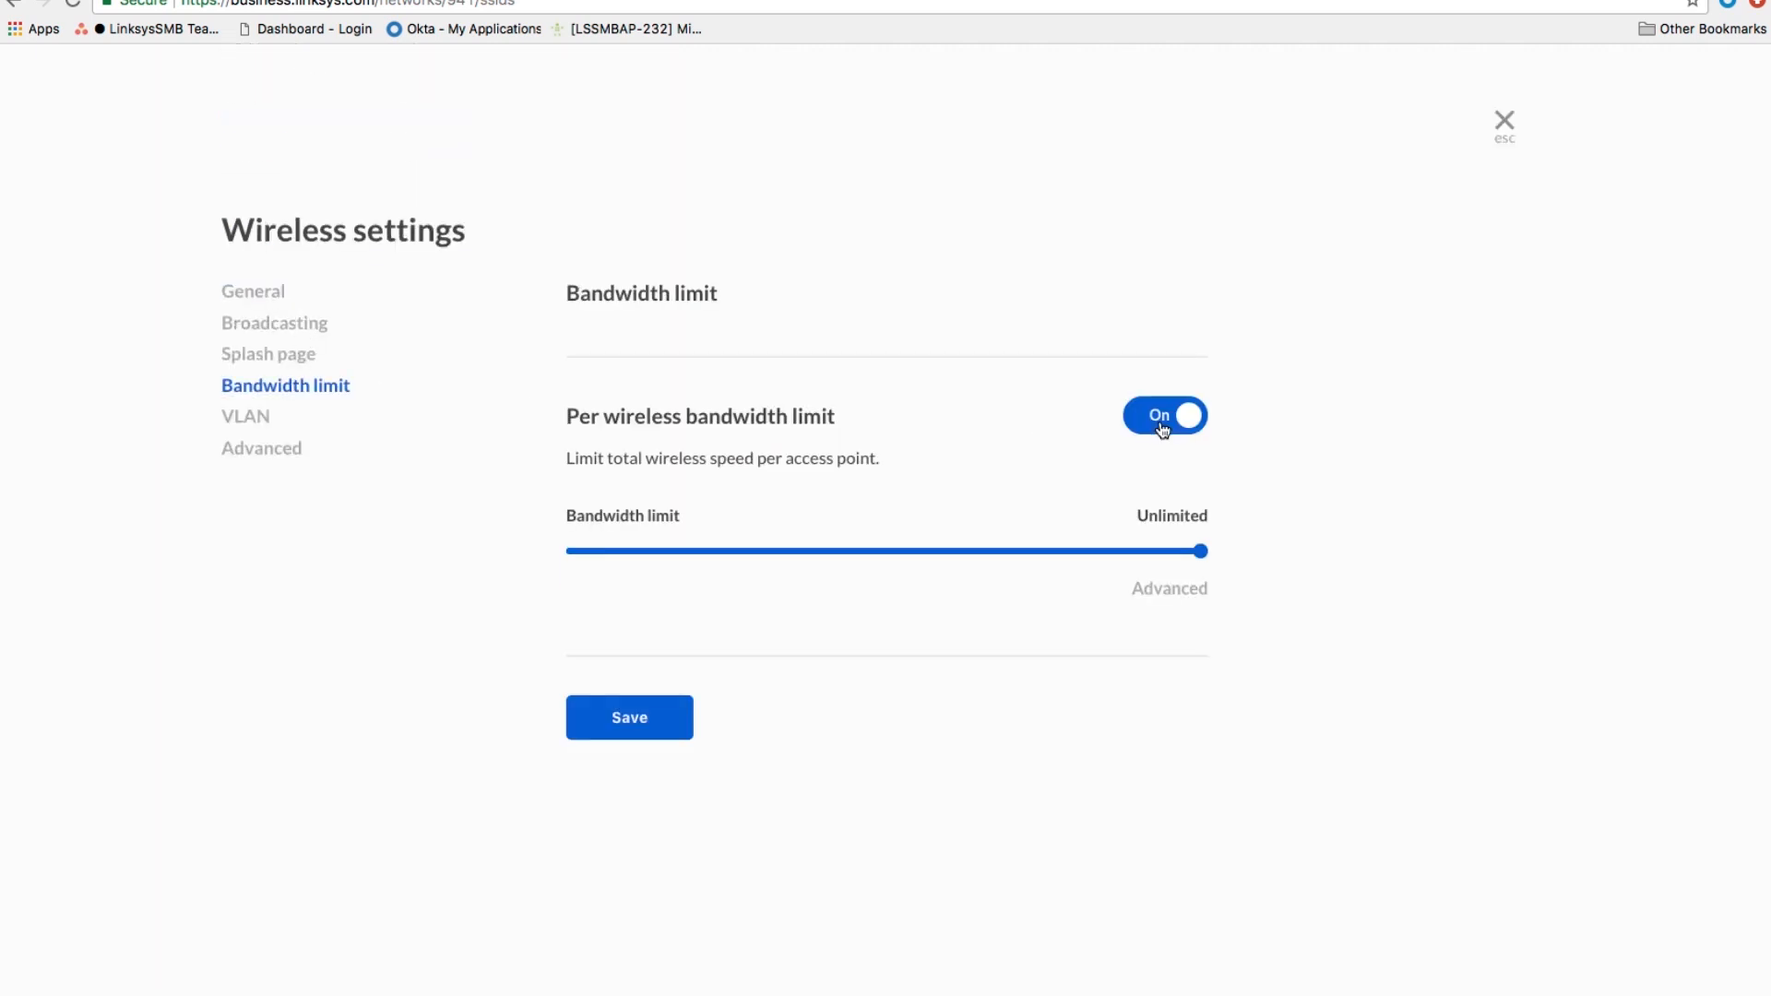
pyautogui.click(1166, 415)
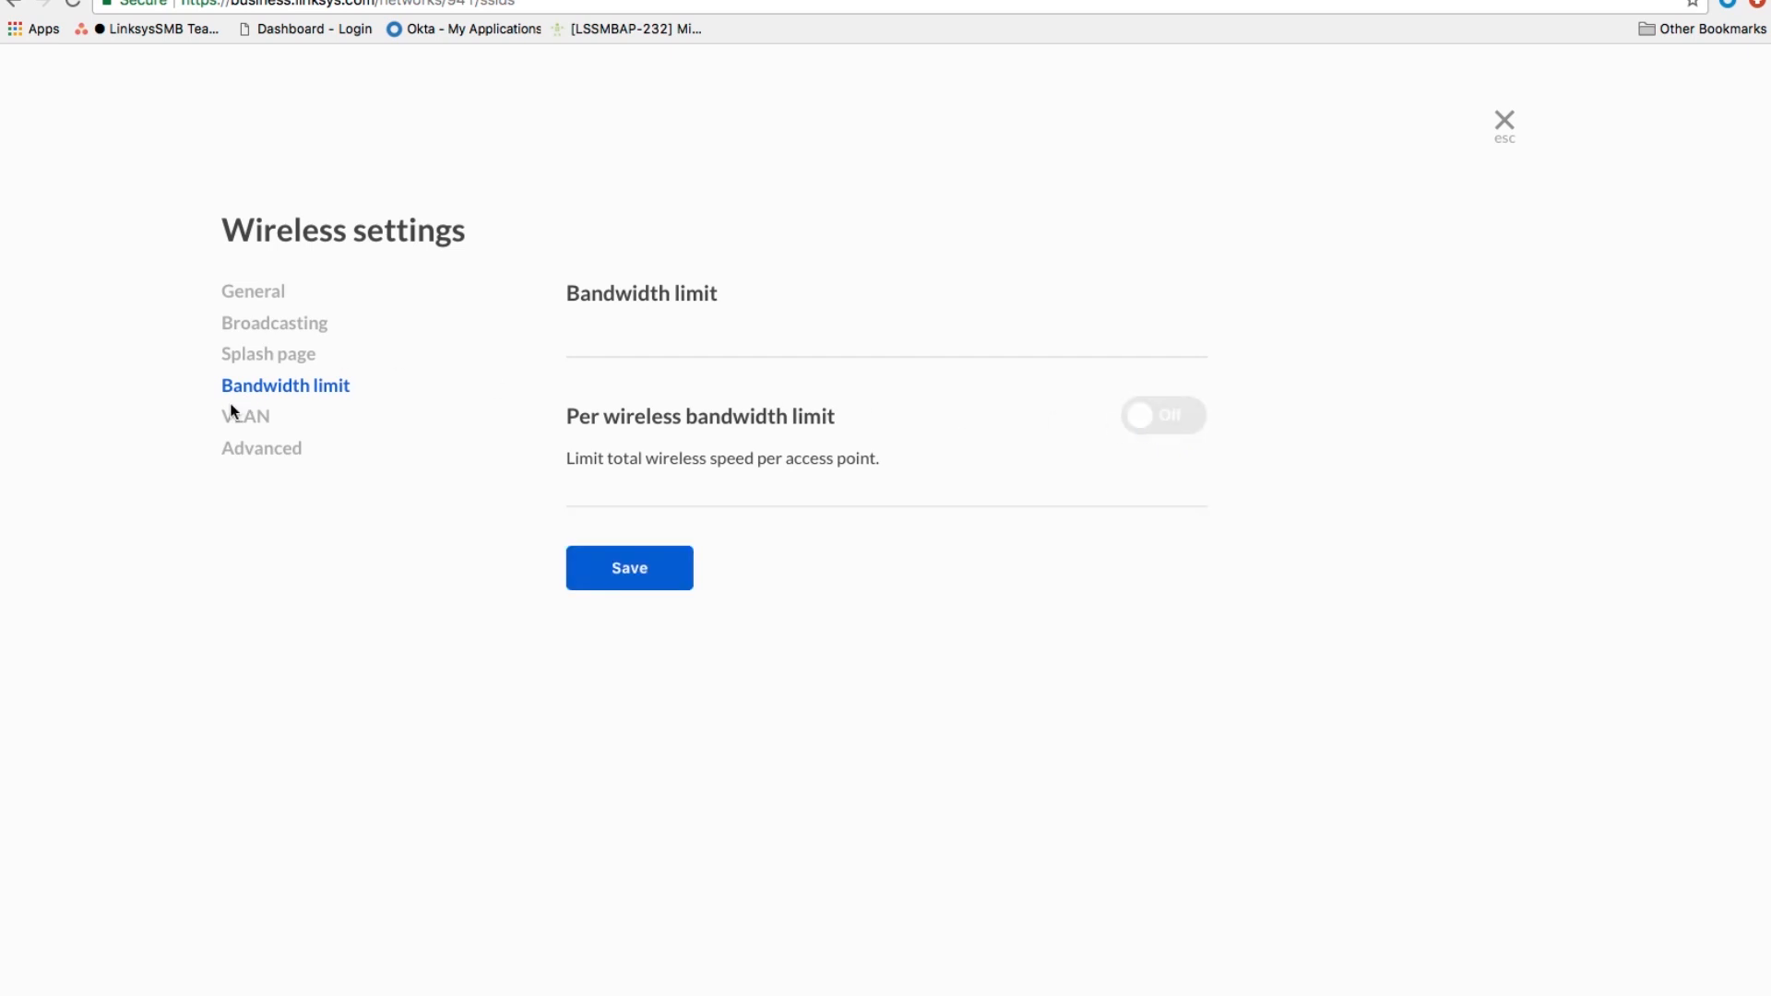
pyautogui.click(262, 449)
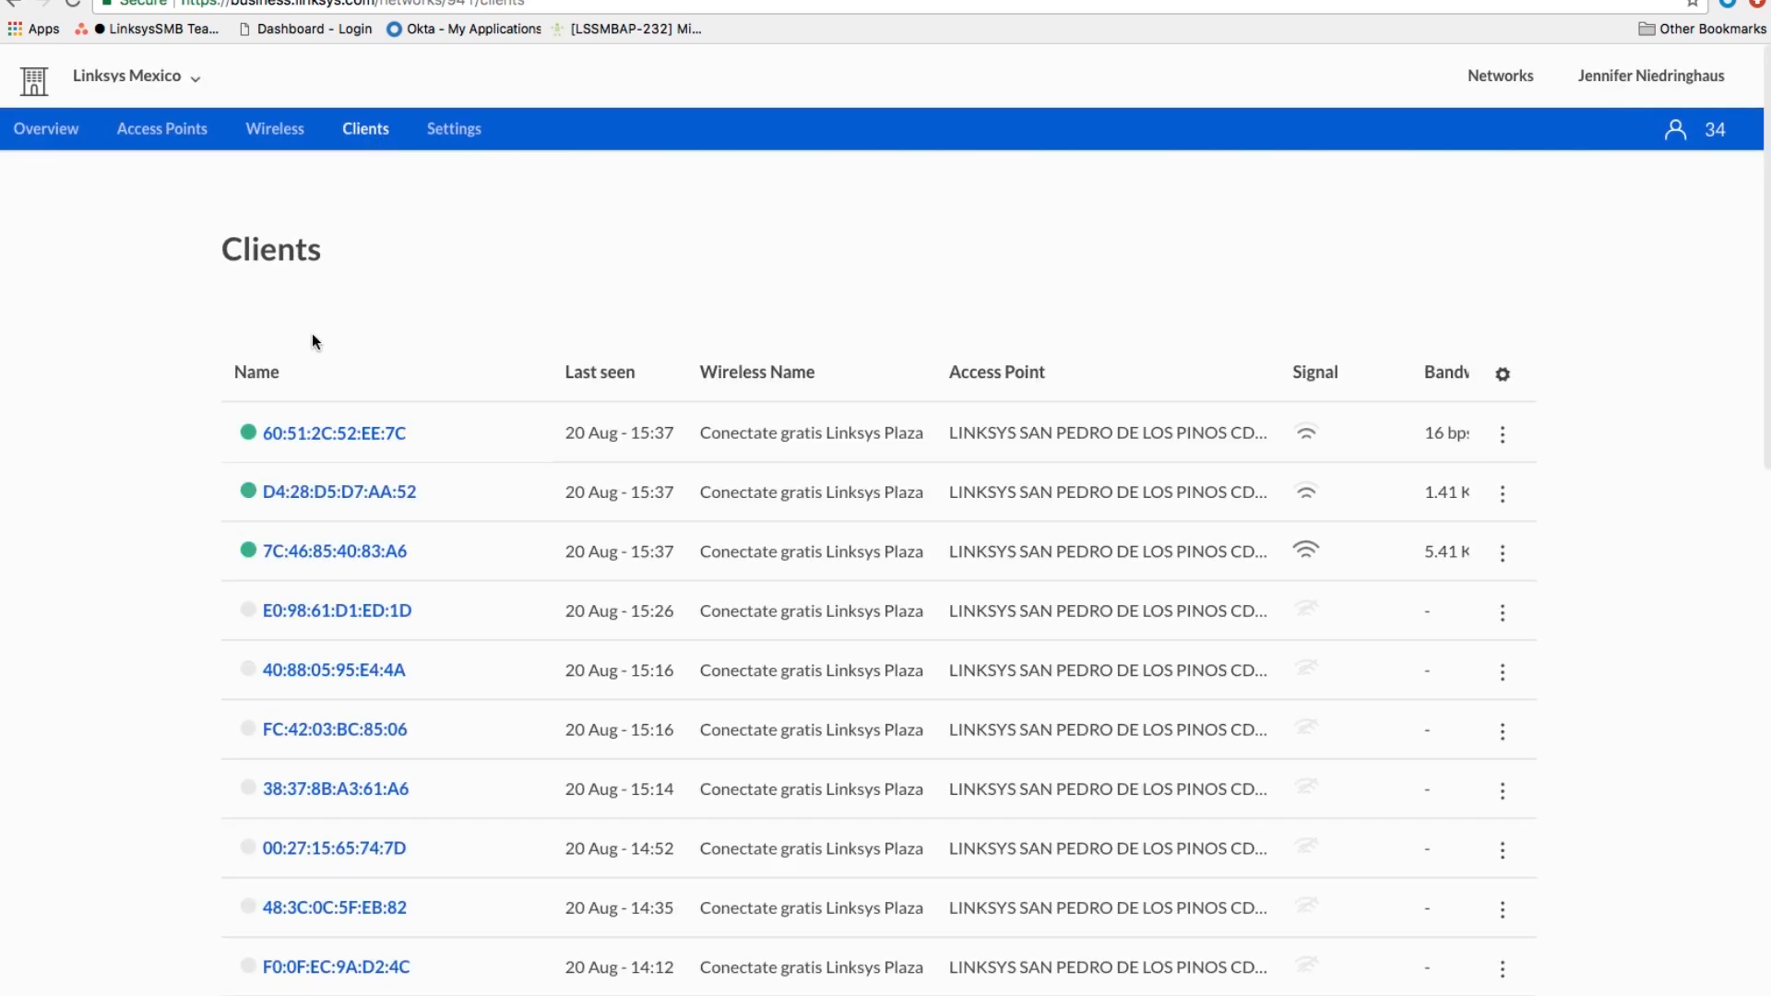
pyautogui.scroll(-3)
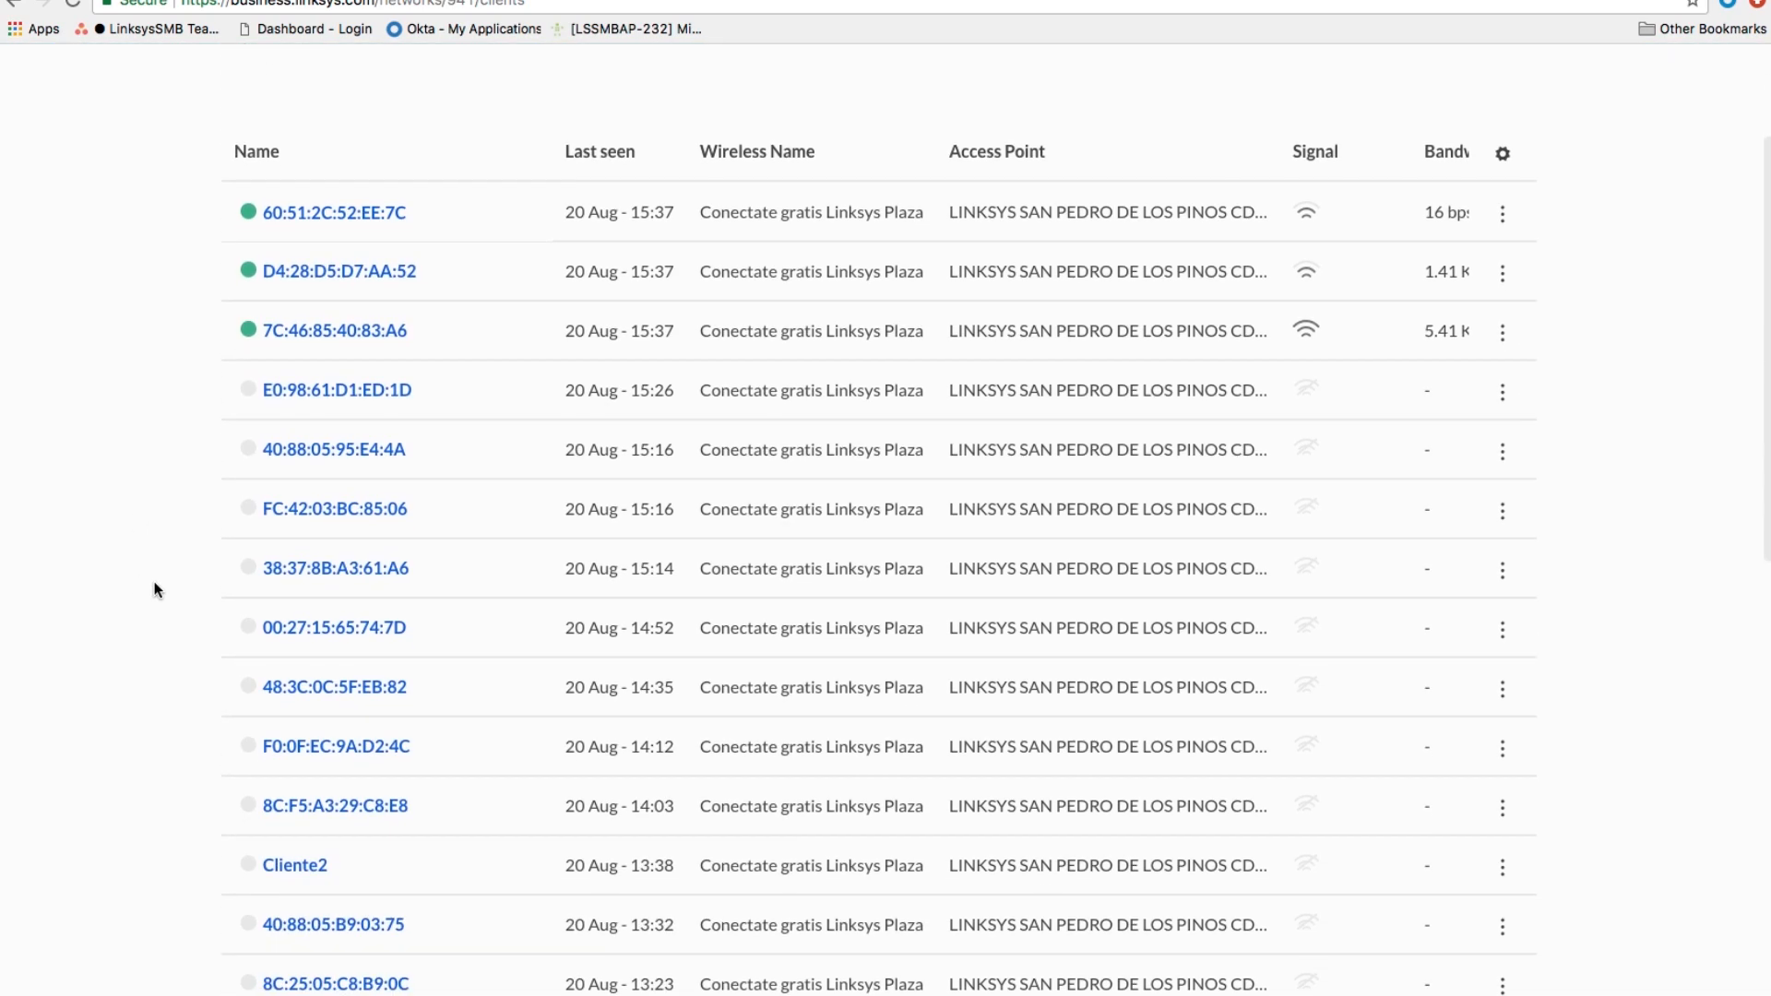
pyautogui.scroll(-3)
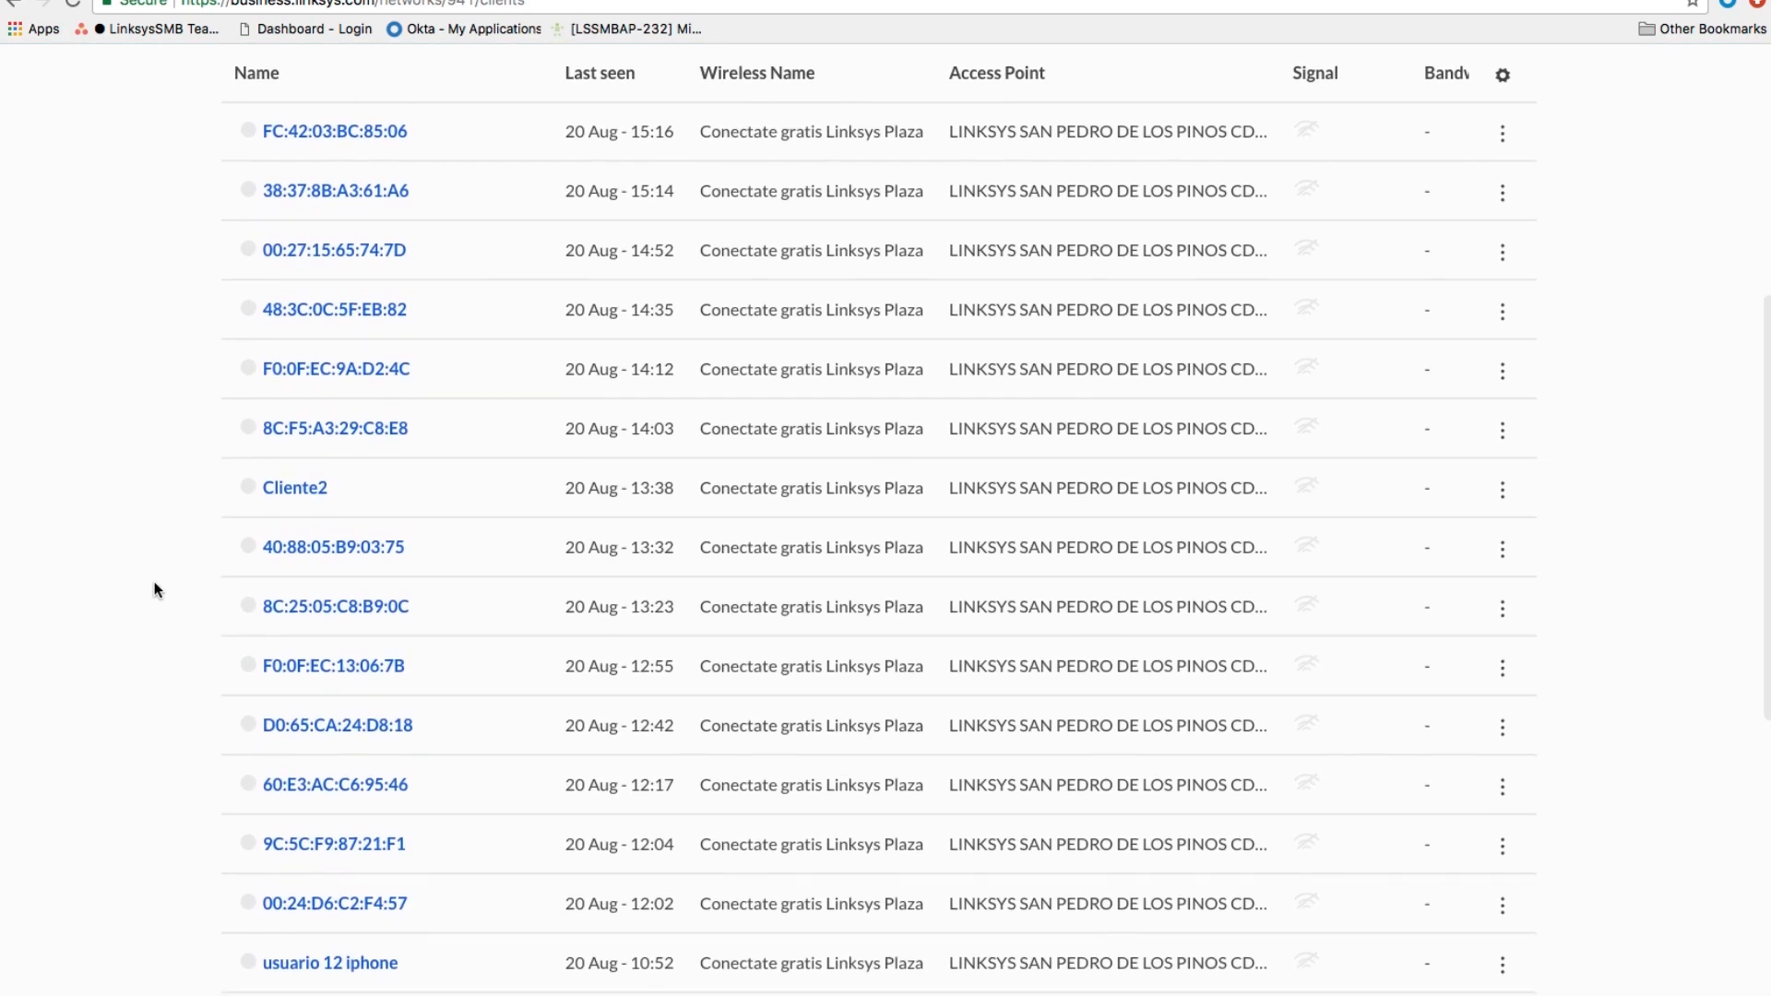
pyautogui.scroll(-3)
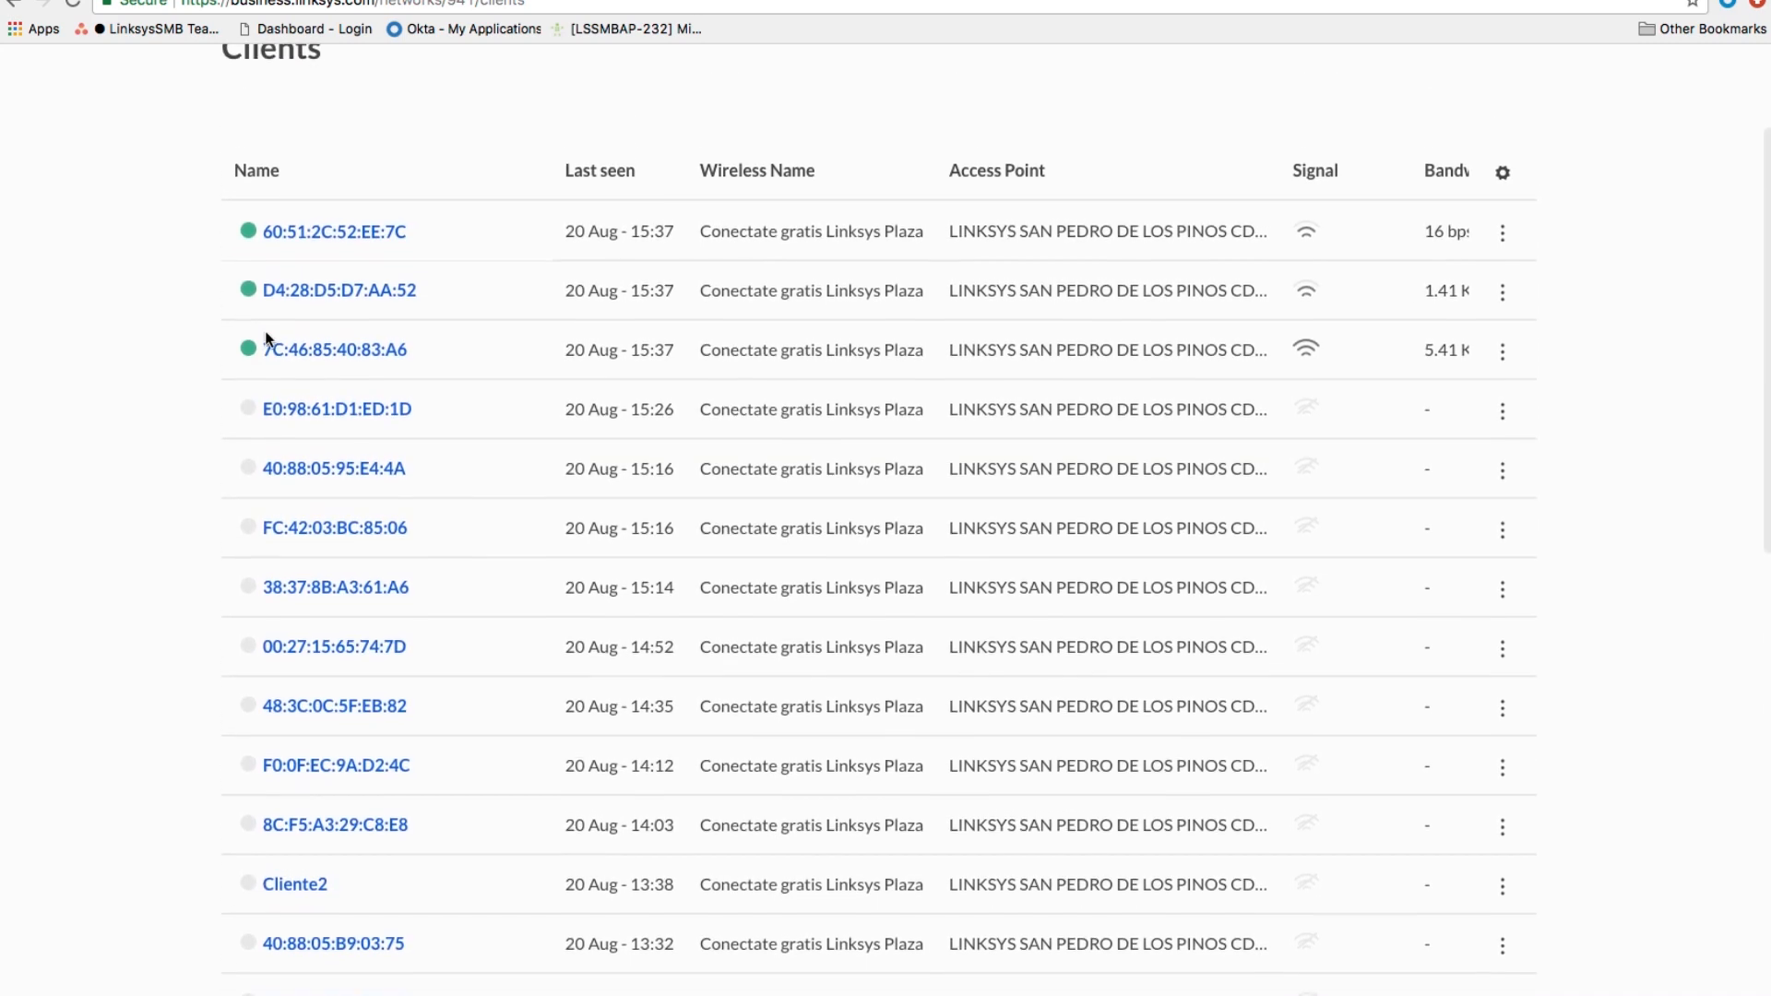
pyautogui.click(328, 230)
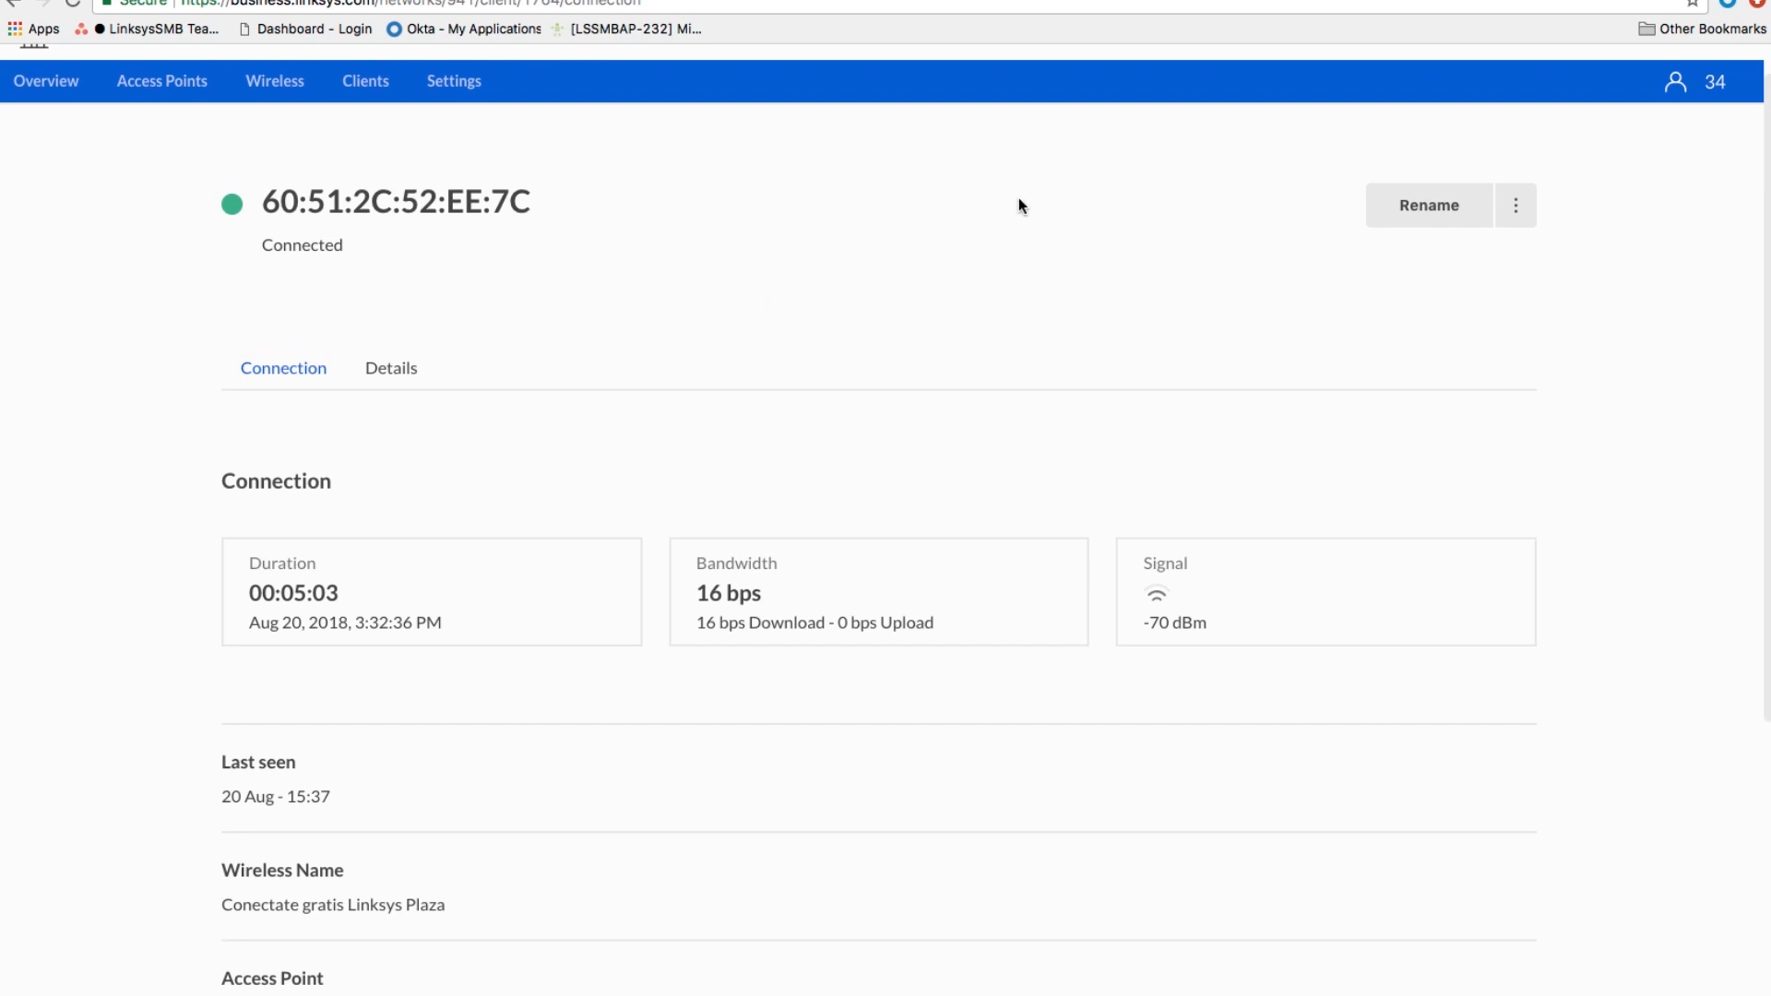
pyautogui.click(1428, 205)
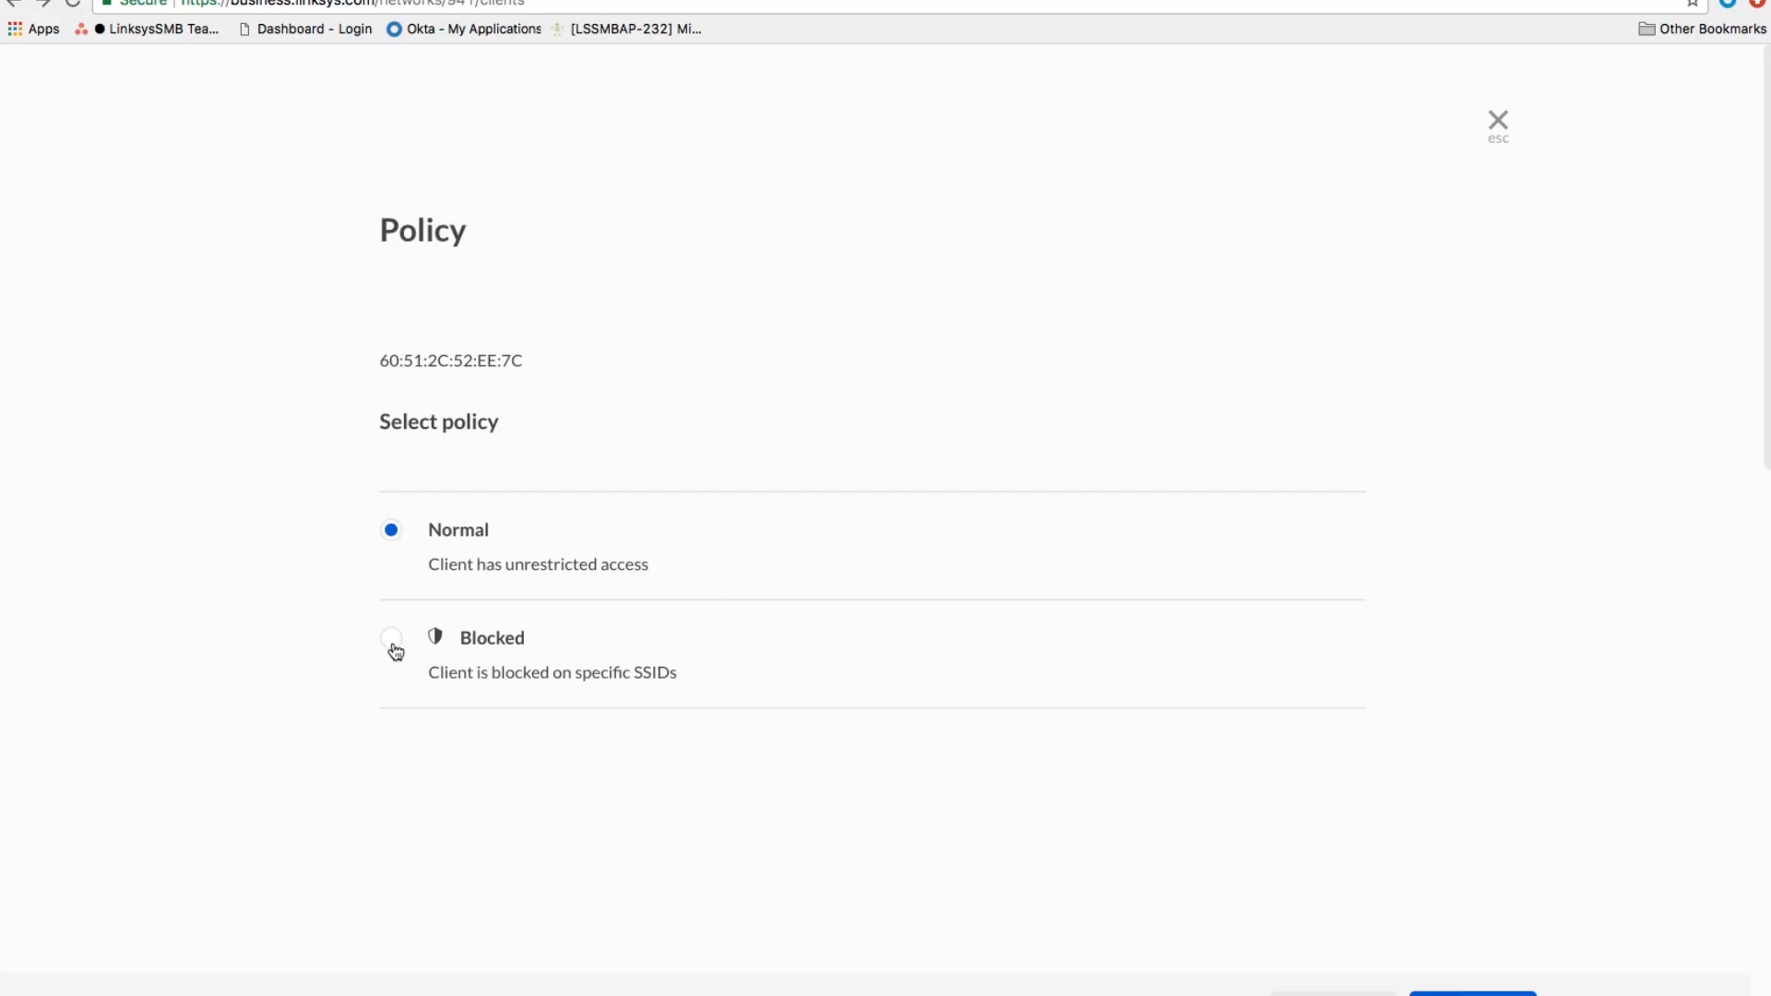
pyautogui.click(391, 636)
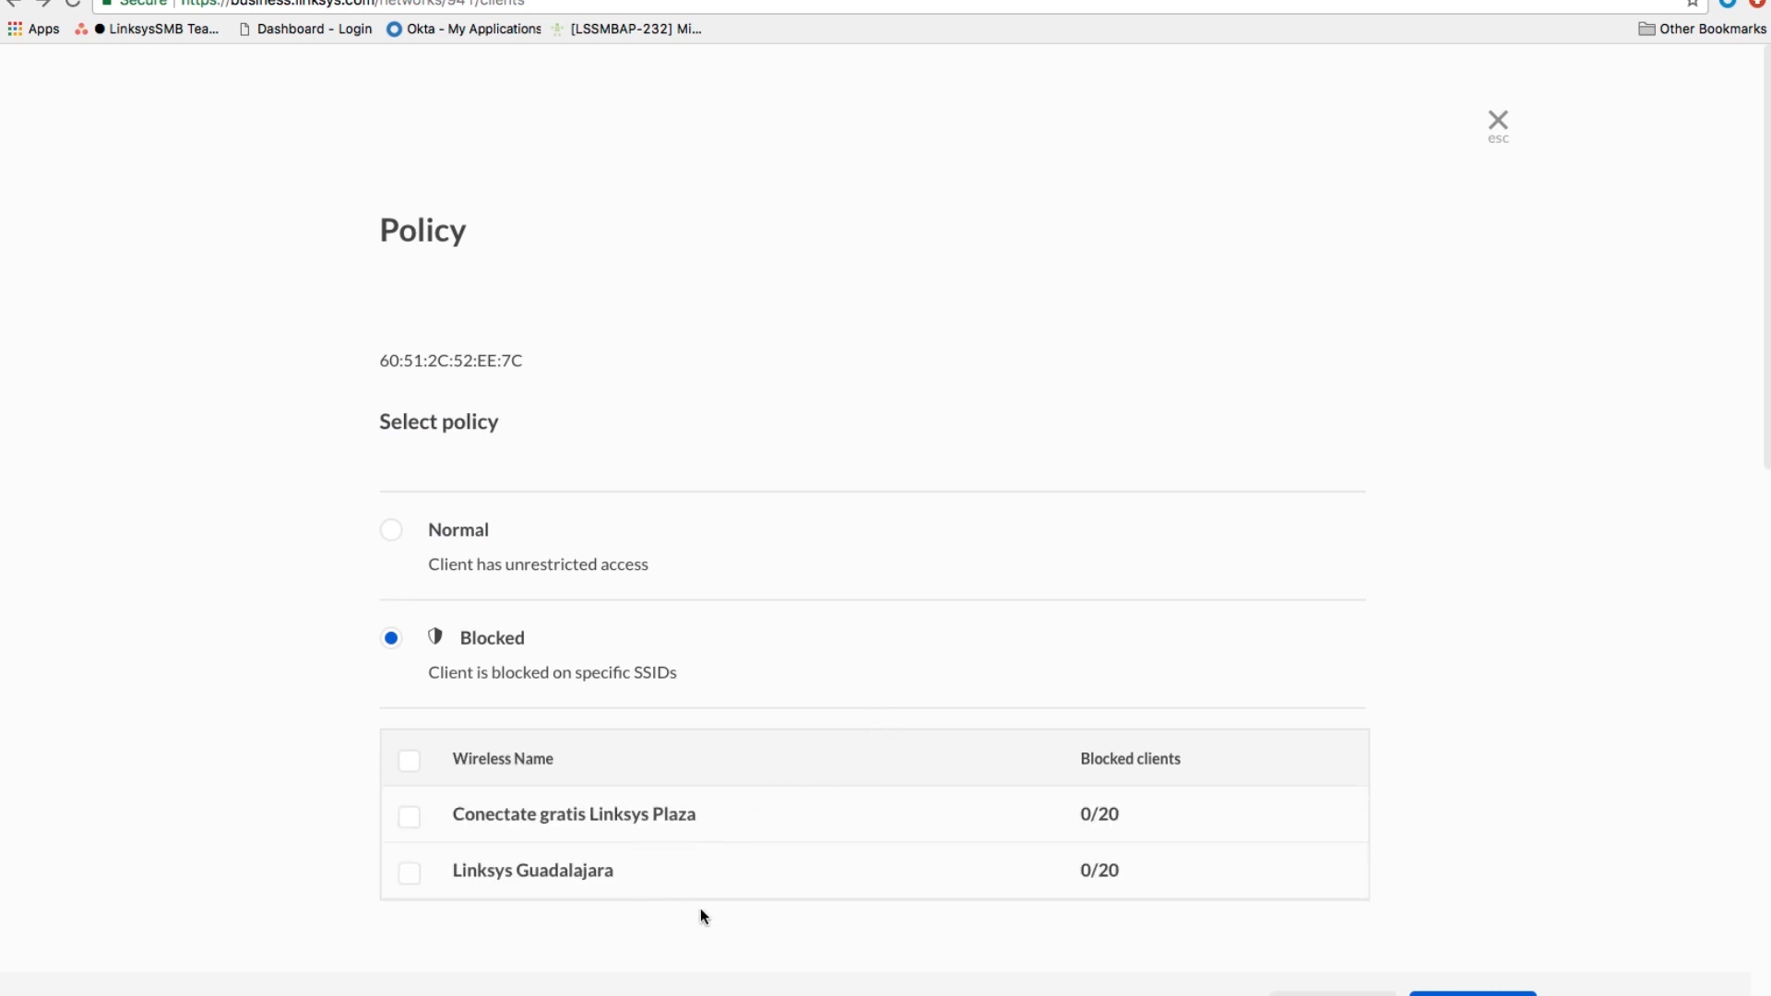
pyautogui.click(1496, 122)
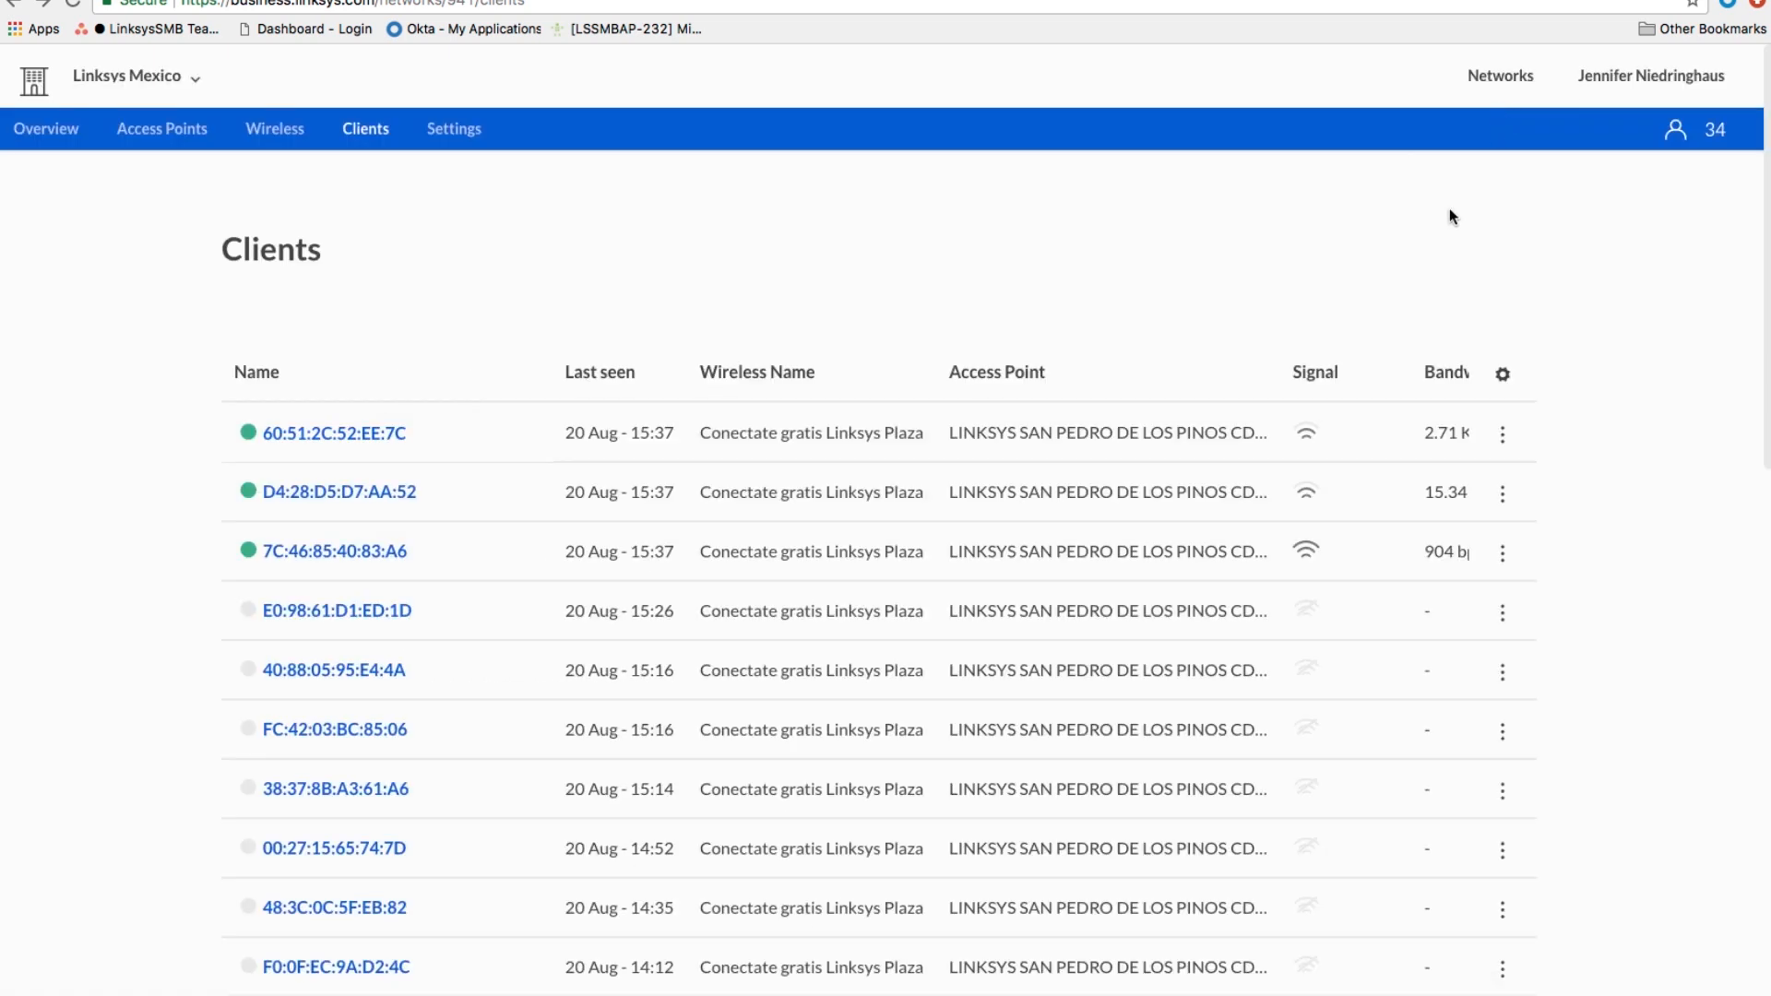
pyautogui.moveTo(512, 605)
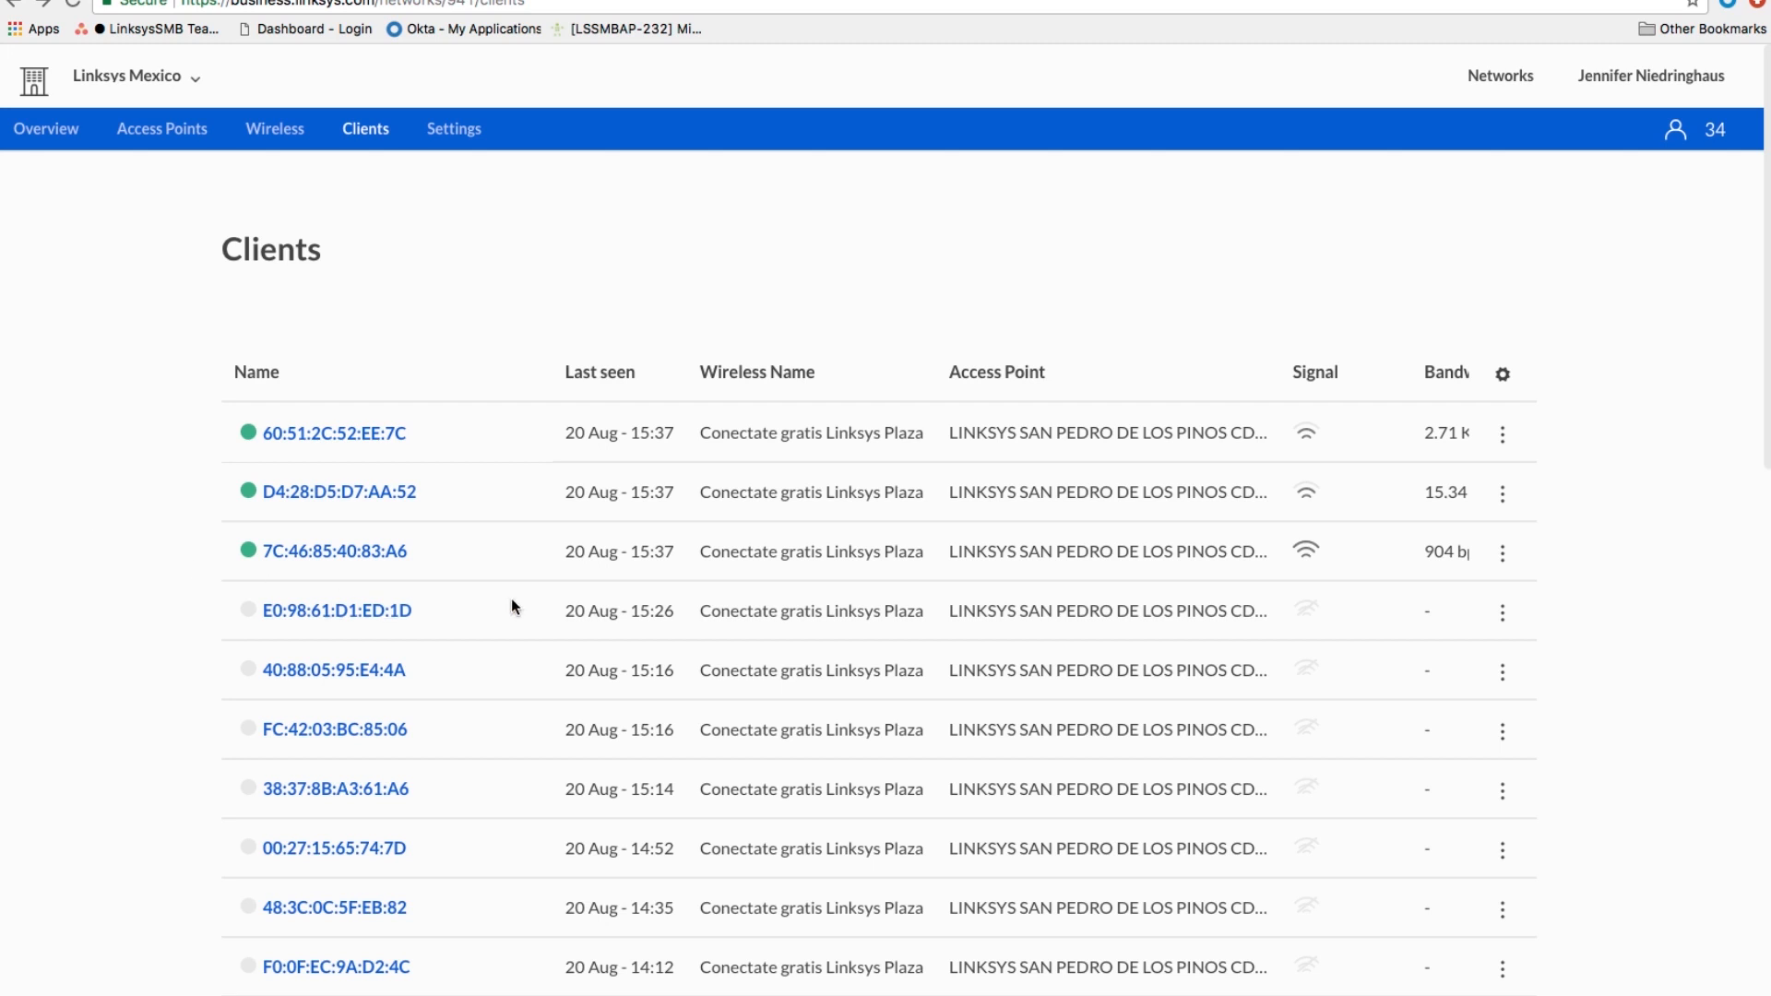
pyautogui.moveTo(1278, 498)
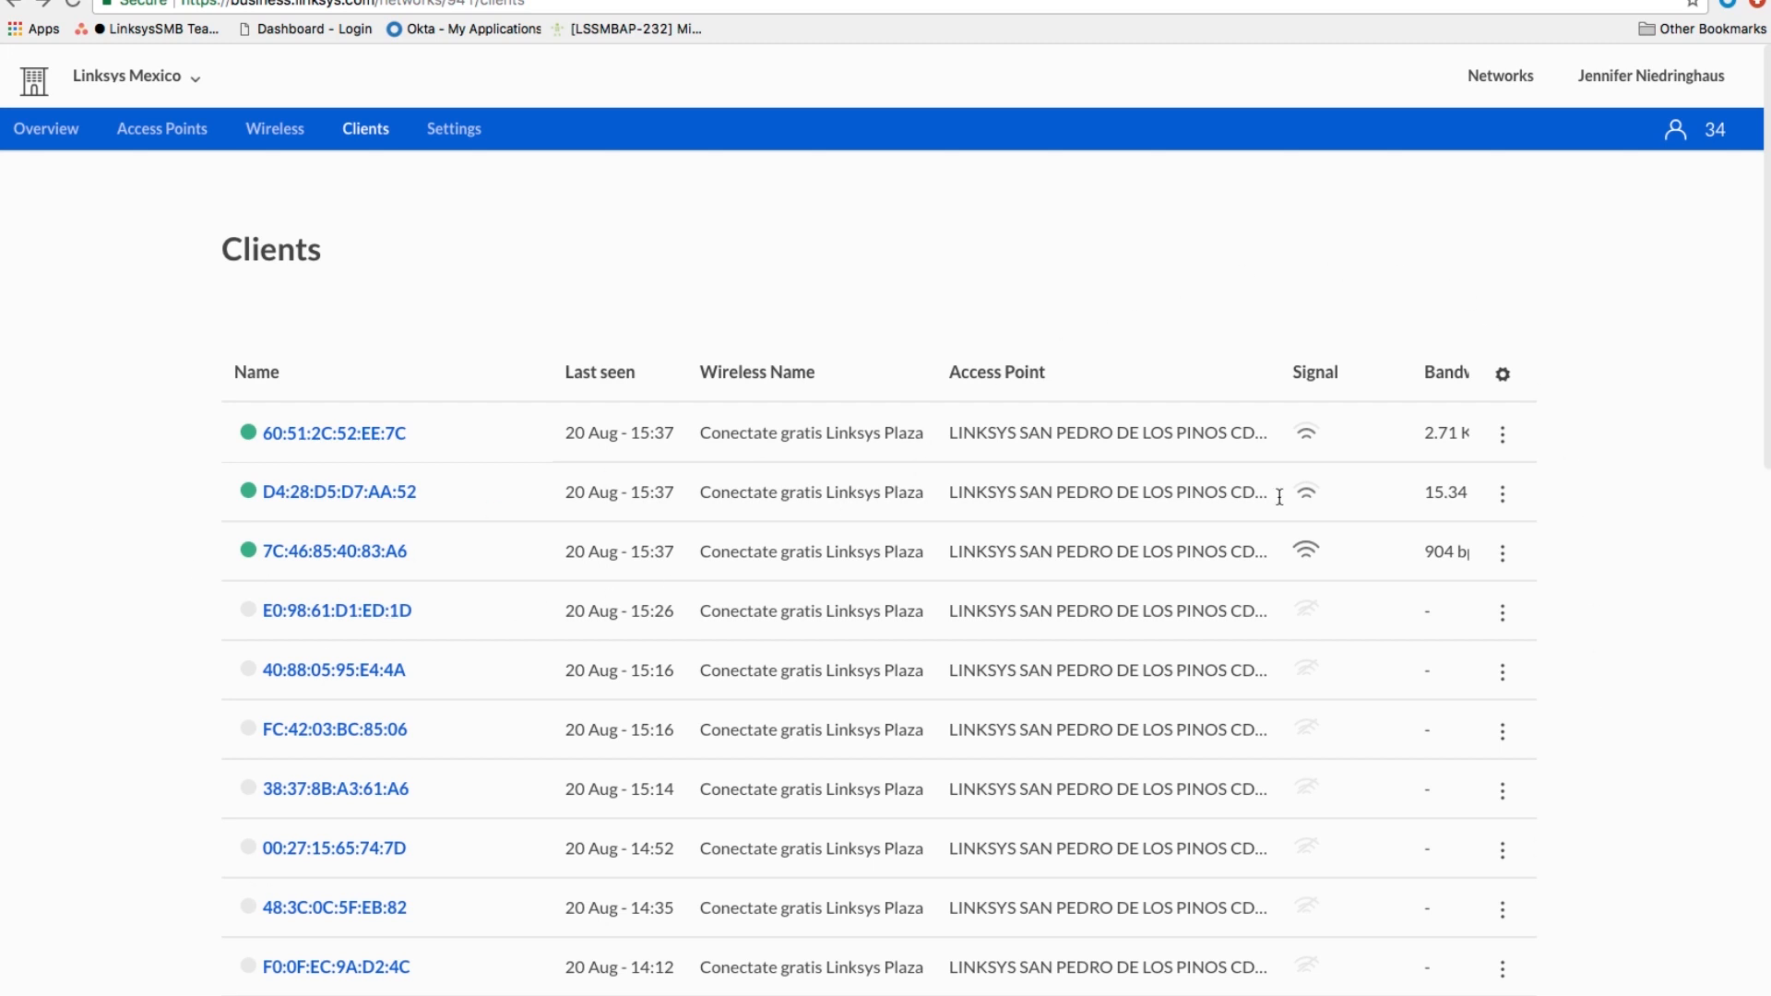
pyautogui.moveTo(966, 569)
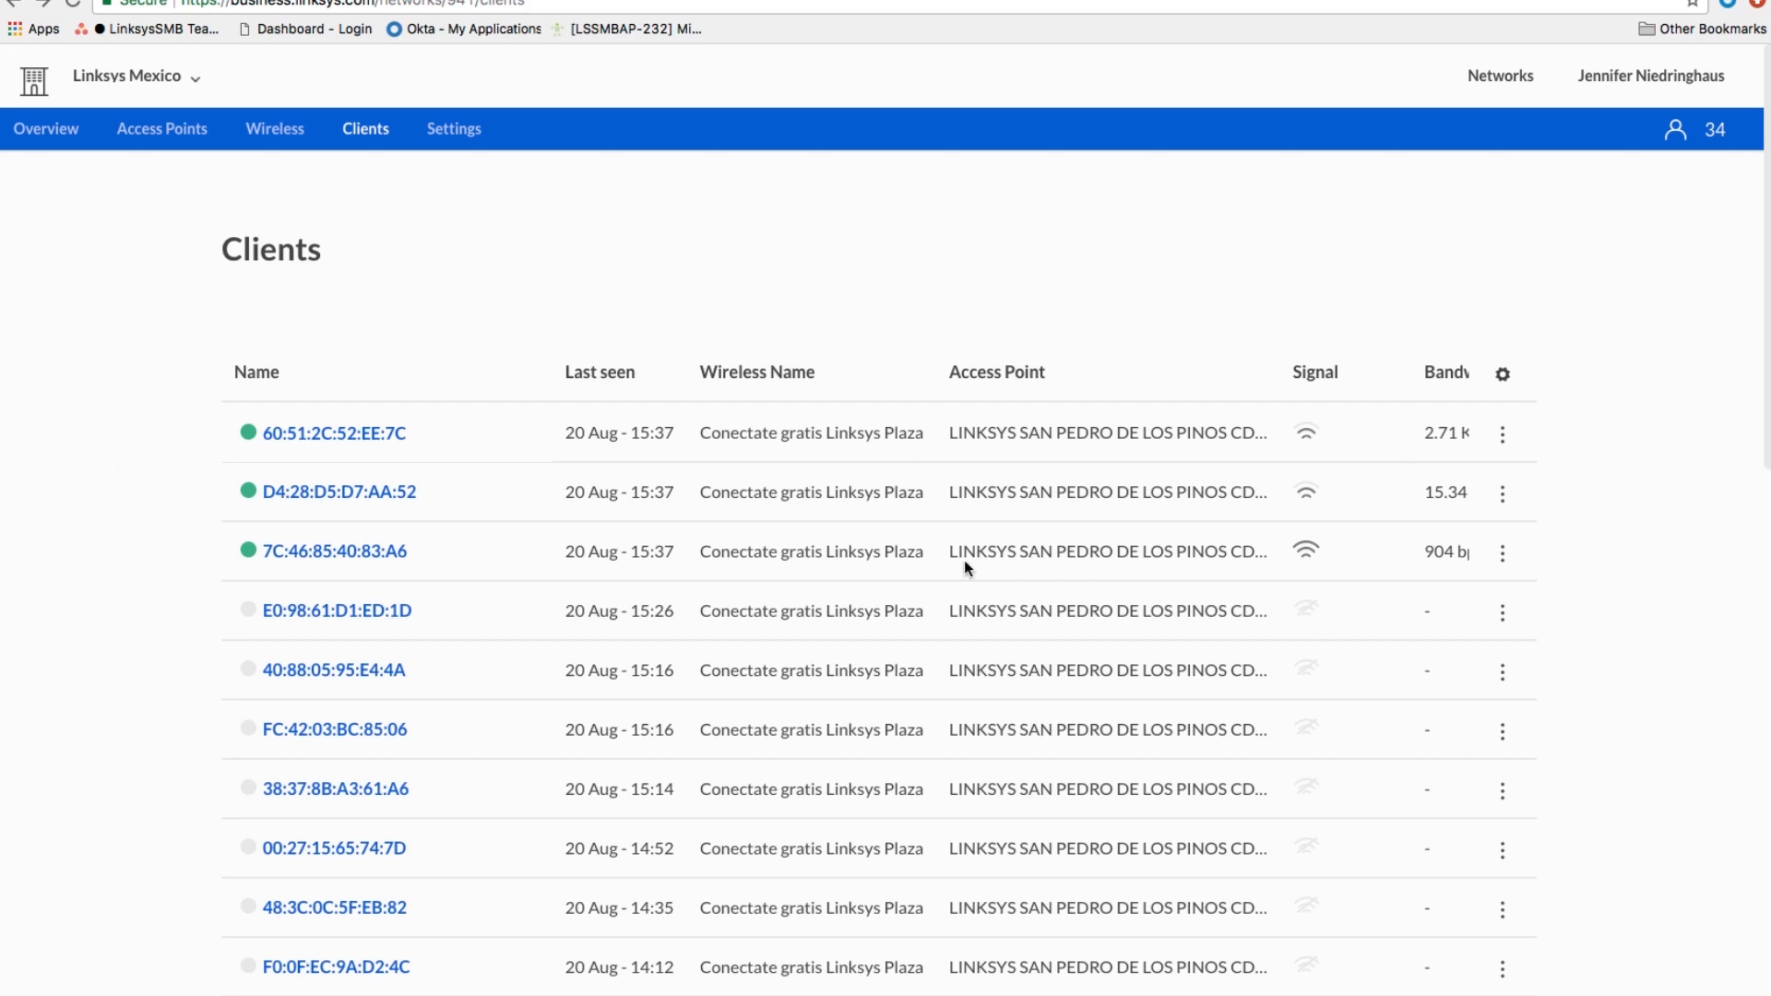
pyautogui.moveTo(1564, 351)
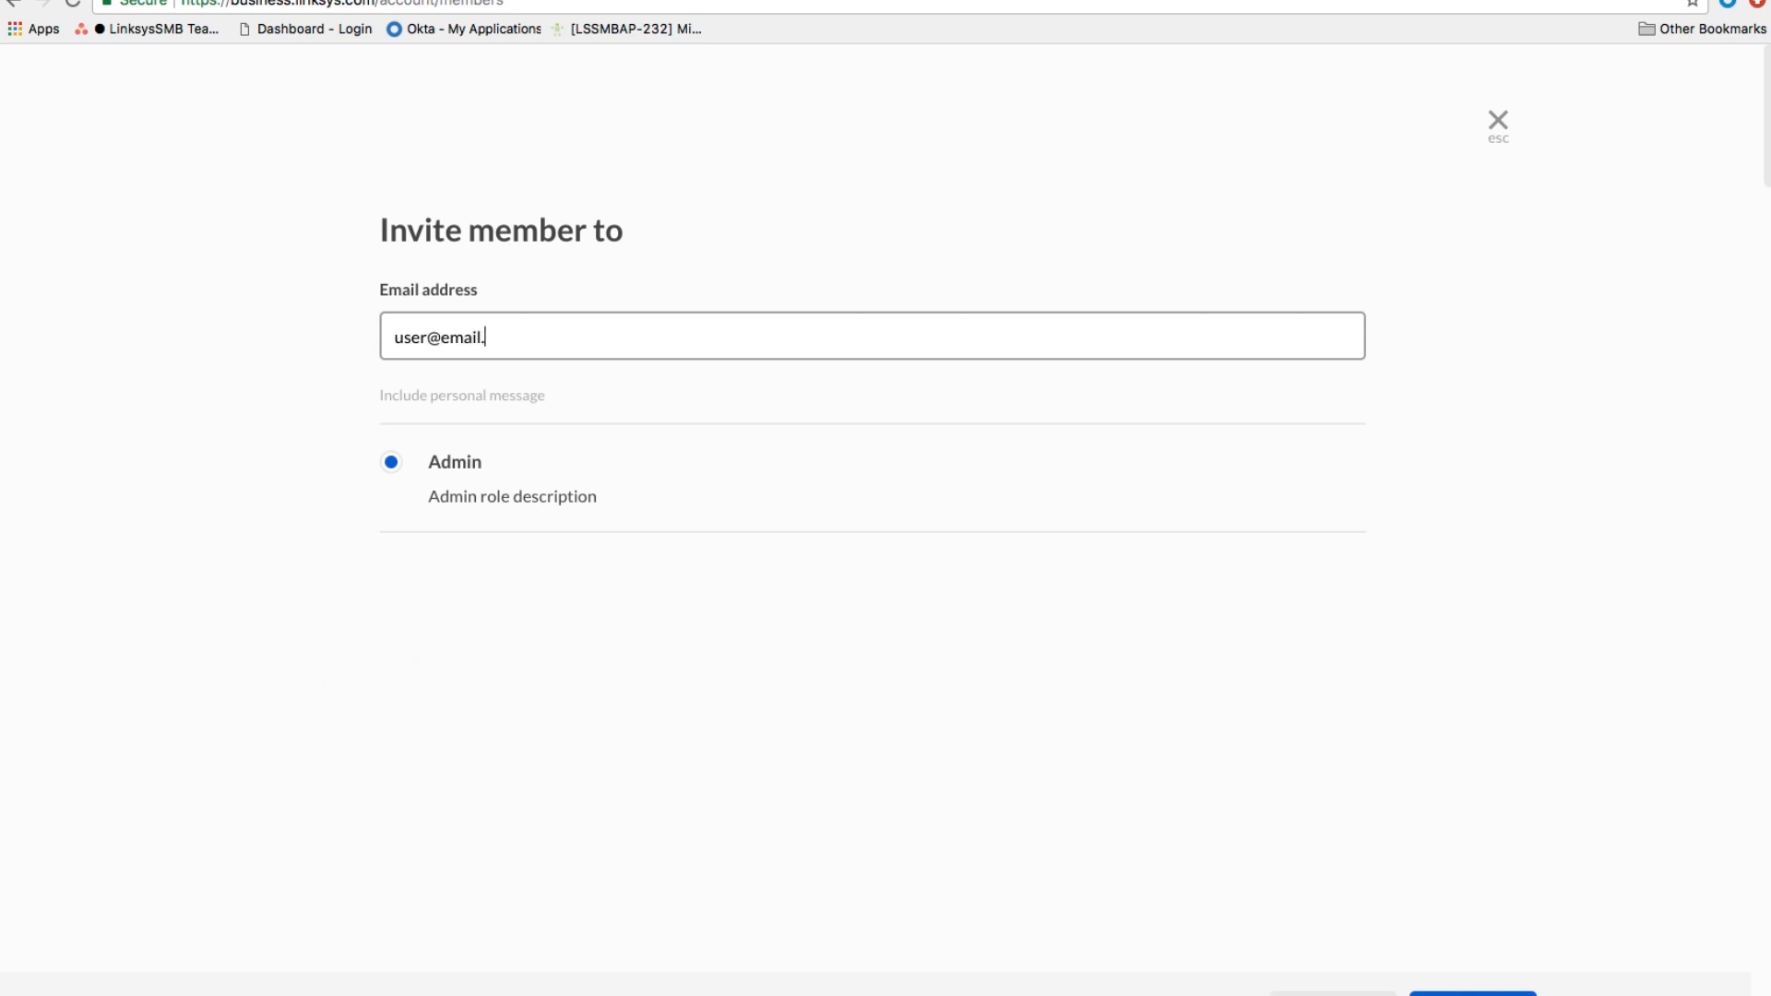
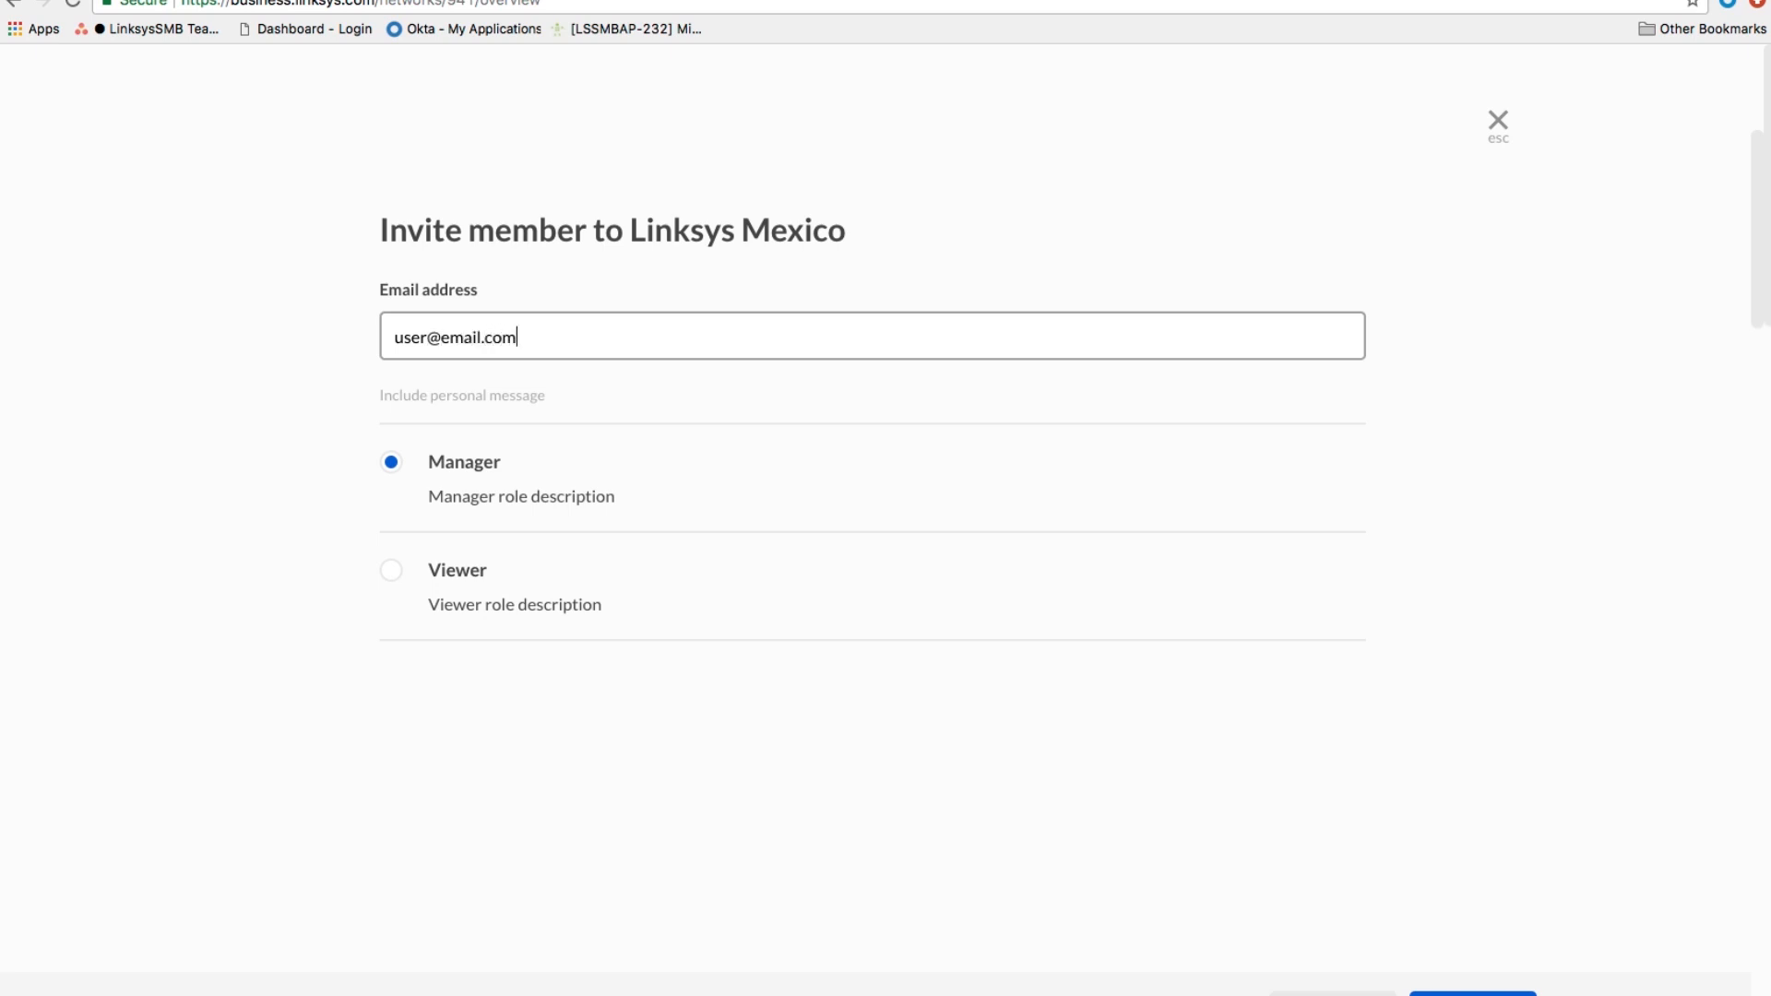